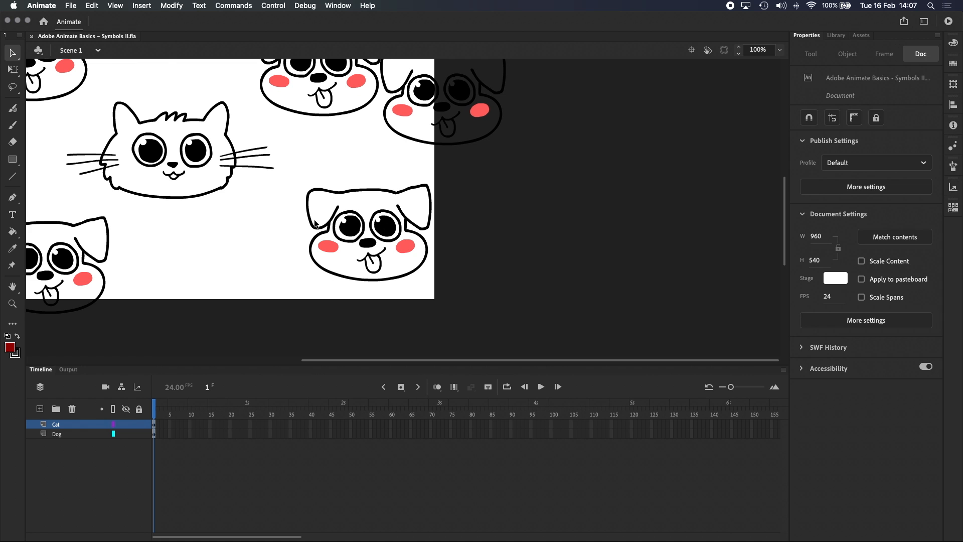
{"action": "mouse_move", "coordinate": [361, 195]}
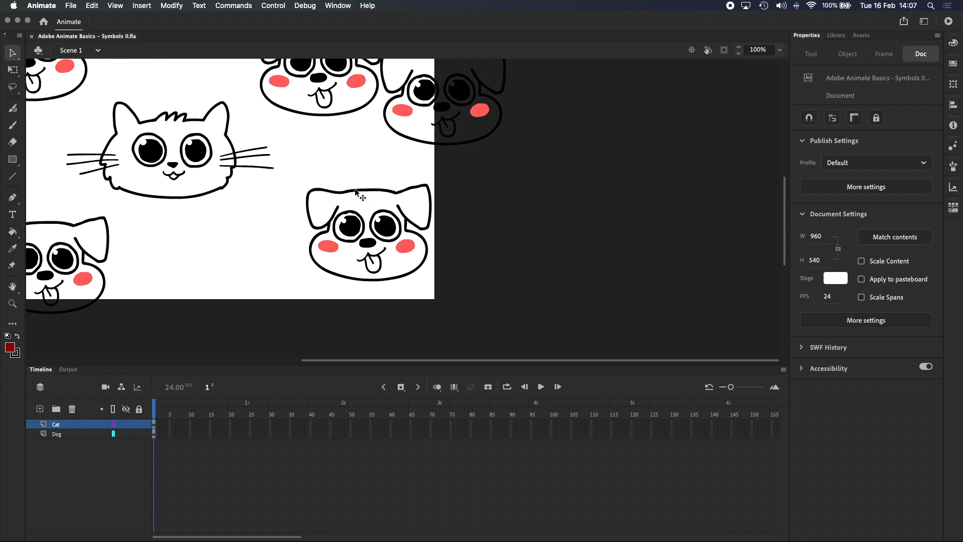
Step: Enter the Dog symbol and extend its timeline to frame 10 before leaving to Scene 1
{"action": "left_click", "coordinate": [57, 434]}
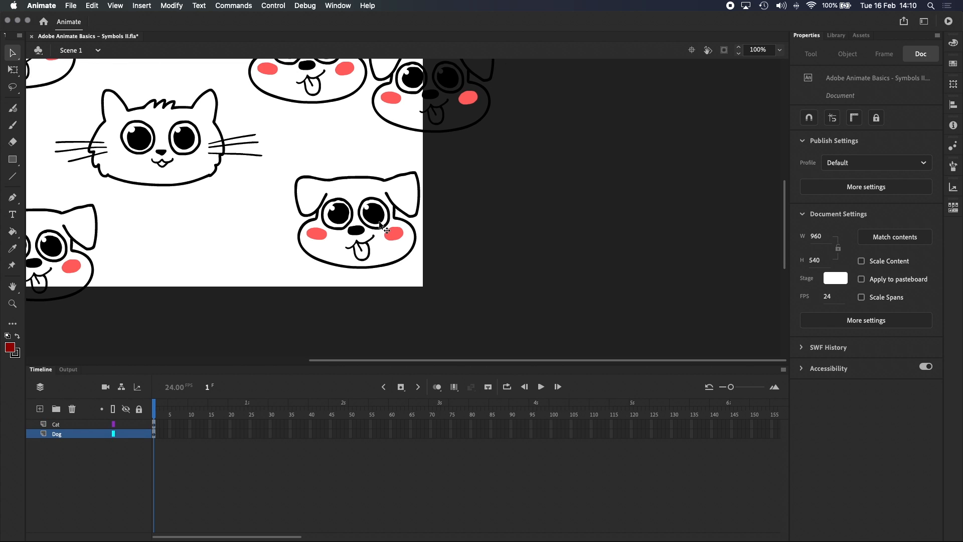
{"action": "double_click", "coordinate": [356, 220]}
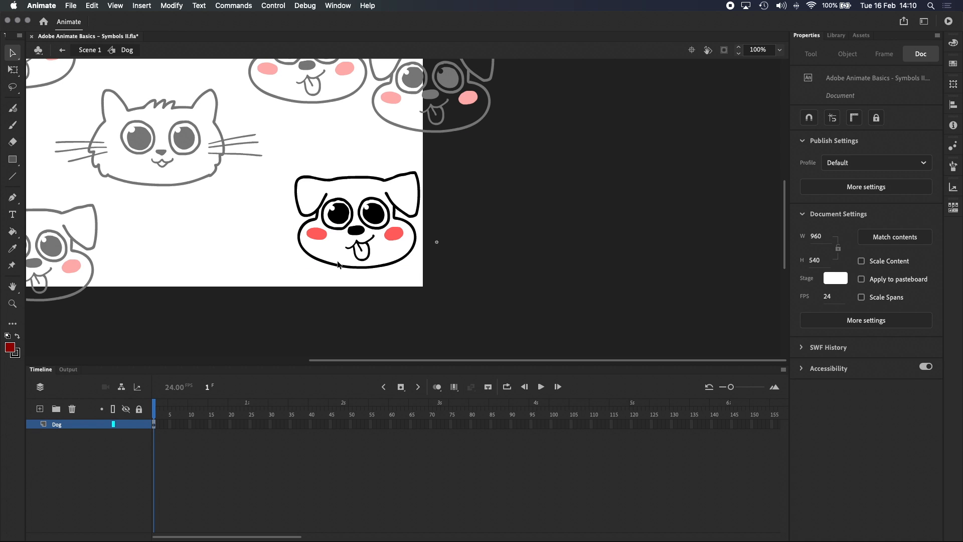
{"action": "mouse_move", "coordinate": [92, 58]}
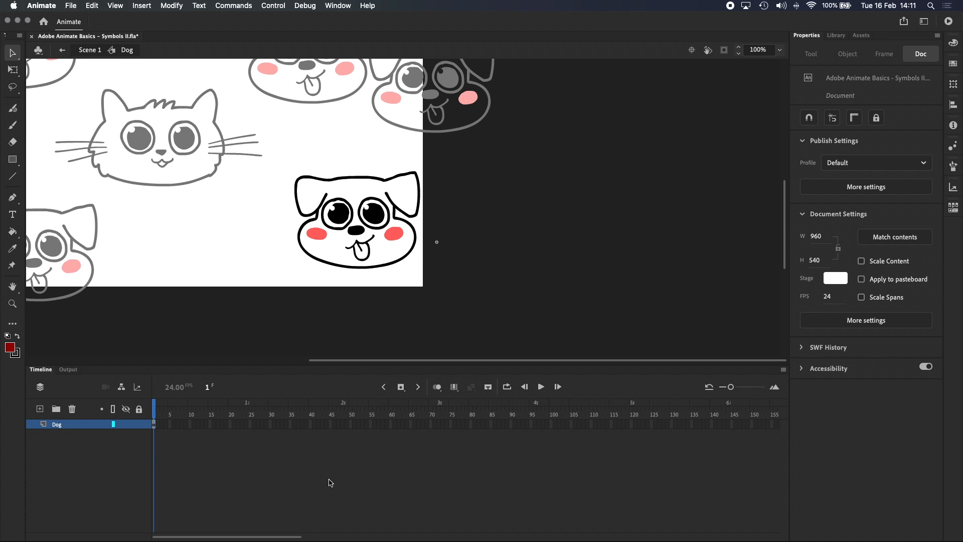
{"action": "mouse_move", "coordinate": [194, 445]}
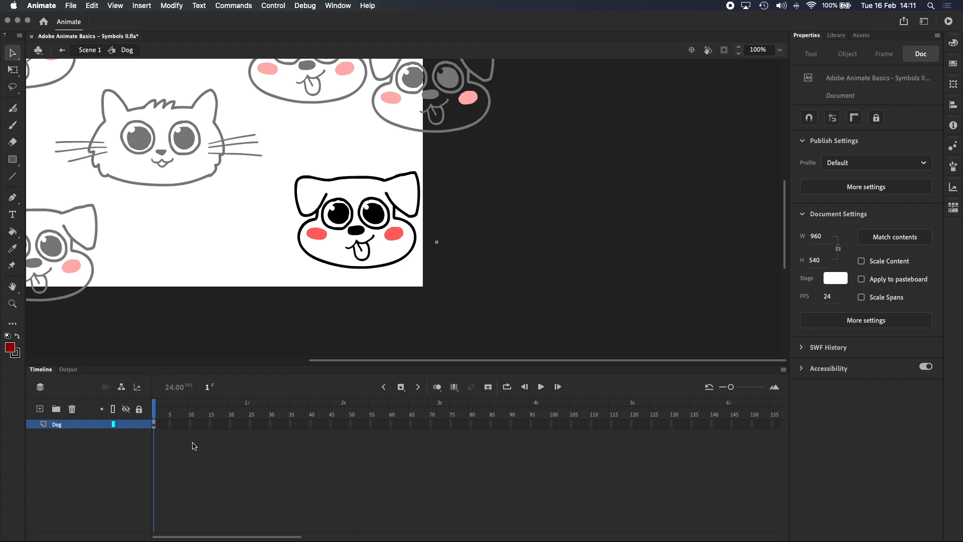
{"action": "left_click", "coordinate": [190, 423]}
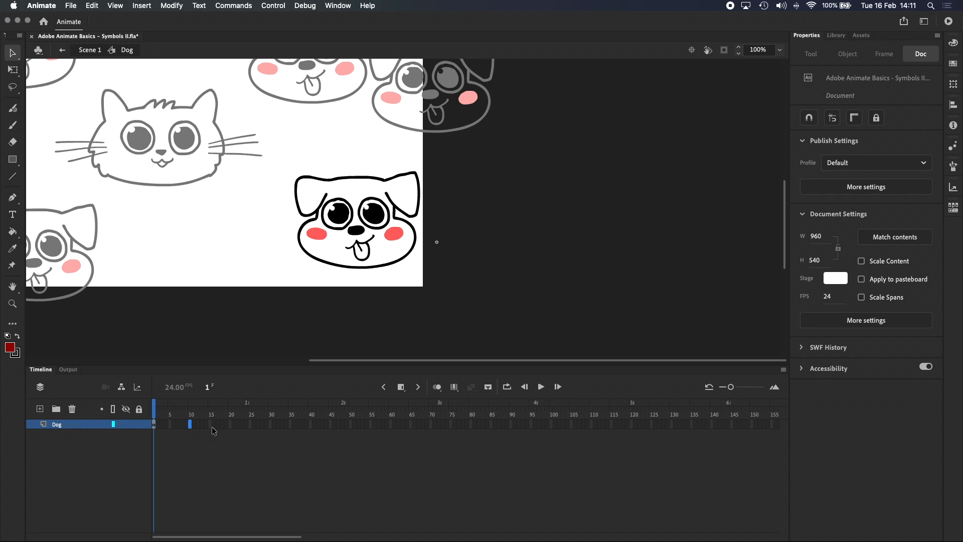
{"action": "left_click", "coordinate": [189, 414]}
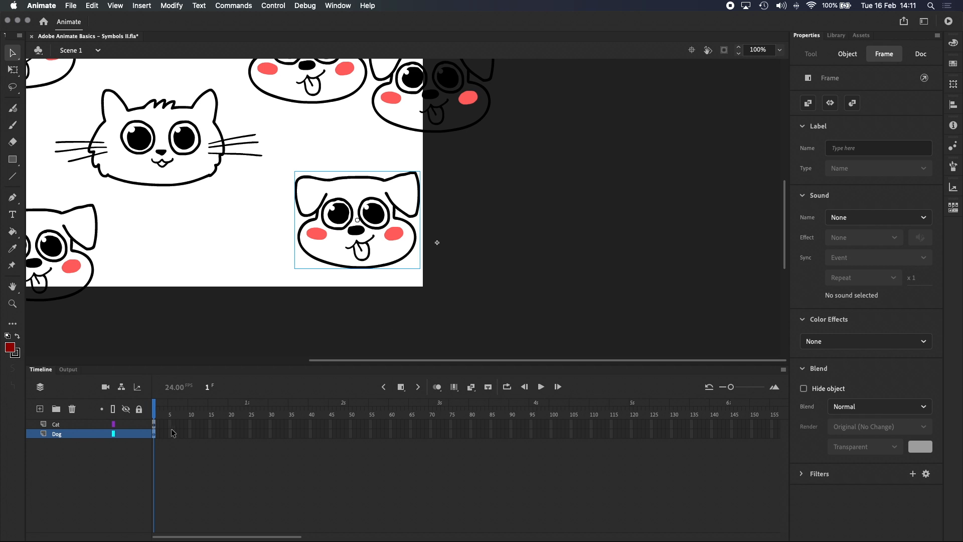
{"action": "mouse_move", "coordinate": [172, 442]}
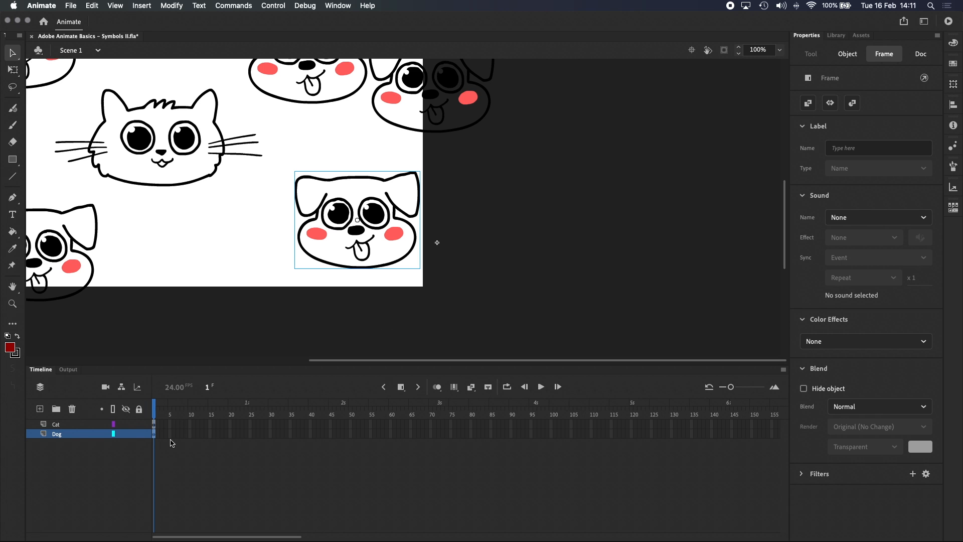
Step: Inside the Dog symbol, add a new layer named Eyes
{"action": "double_click", "coordinate": [357, 220]}
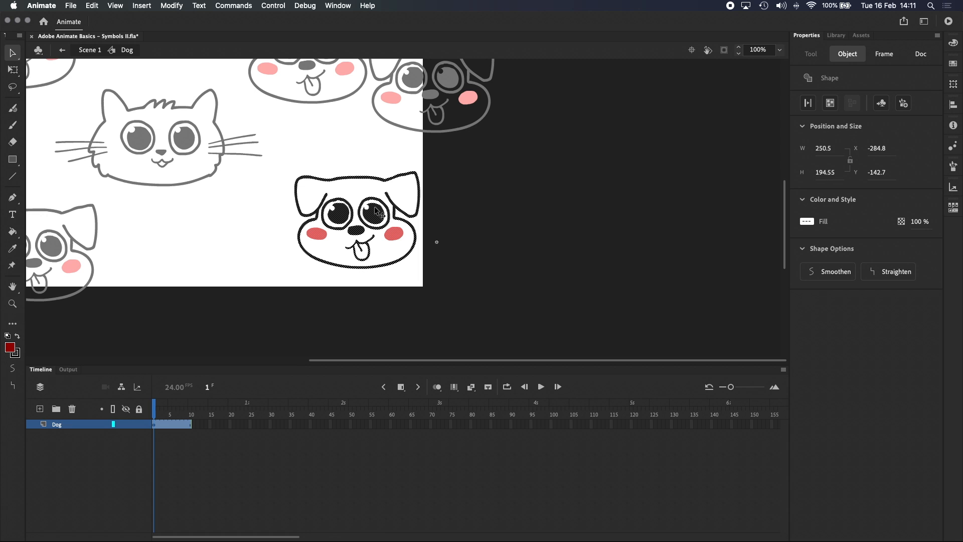
{"action": "left_click", "coordinate": [921, 53]}
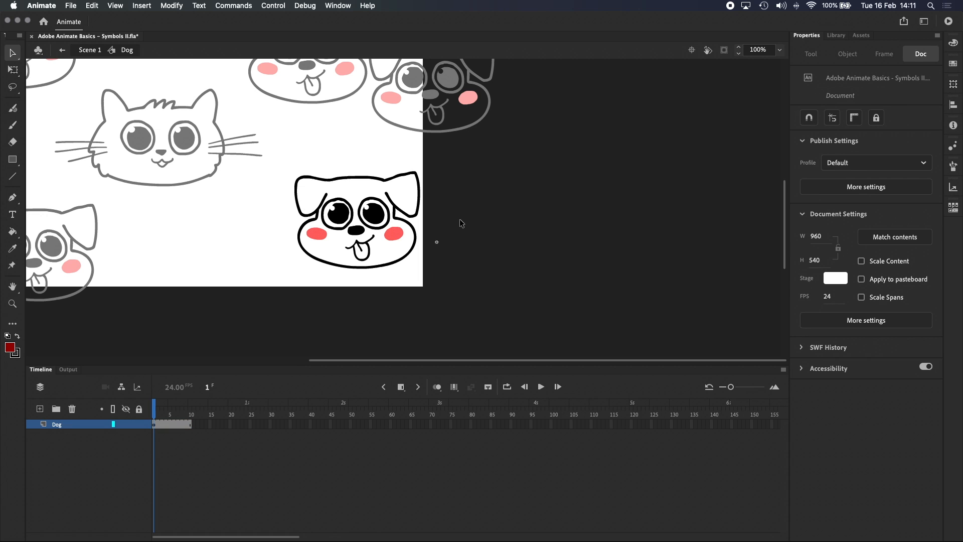
{"action": "left_click", "coordinate": [39, 408]}
{"action": "type", "text": "Eyes"}
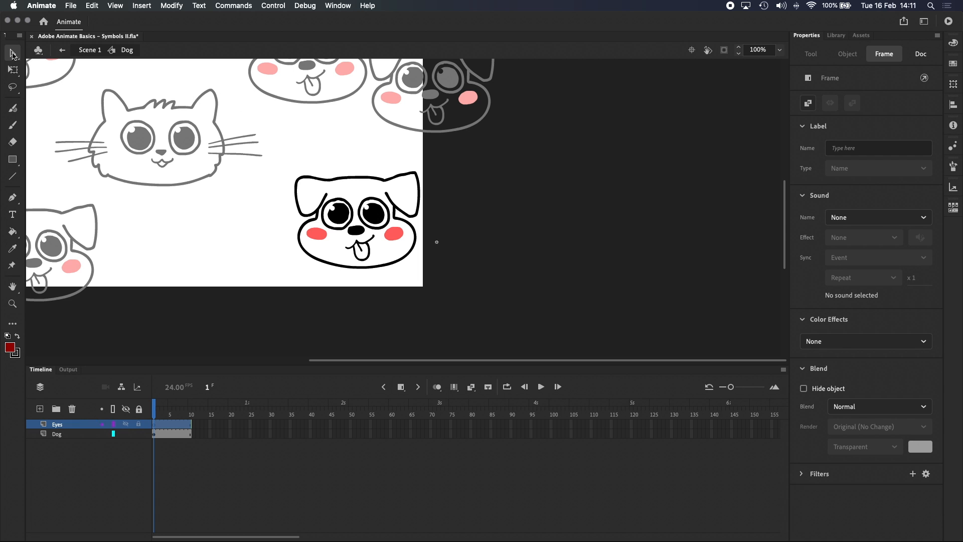
{"action": "mouse_move", "coordinate": [346, 217]}
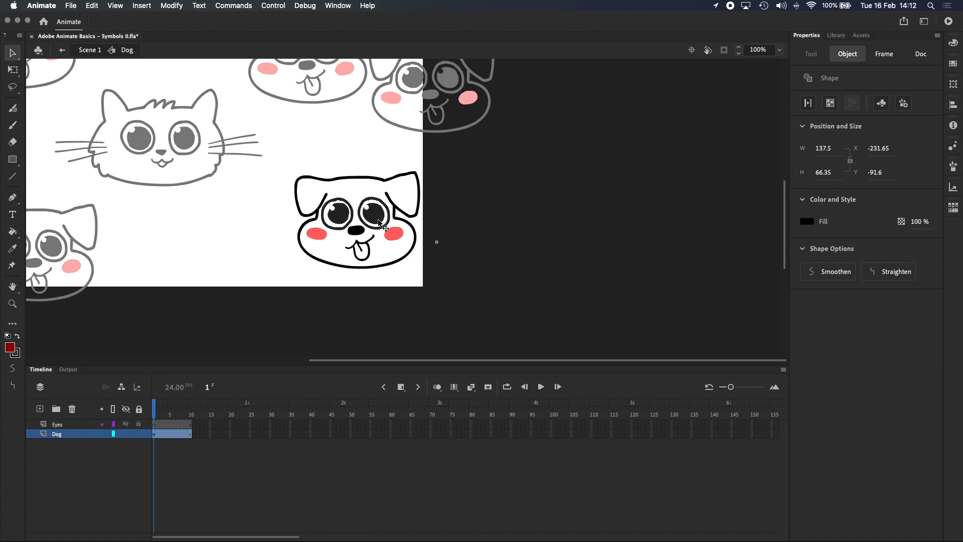
Step: Cut the dog's eyes and paste them in place onto the Eyes layer
{"action": "right_click", "coordinate": [384, 234]}
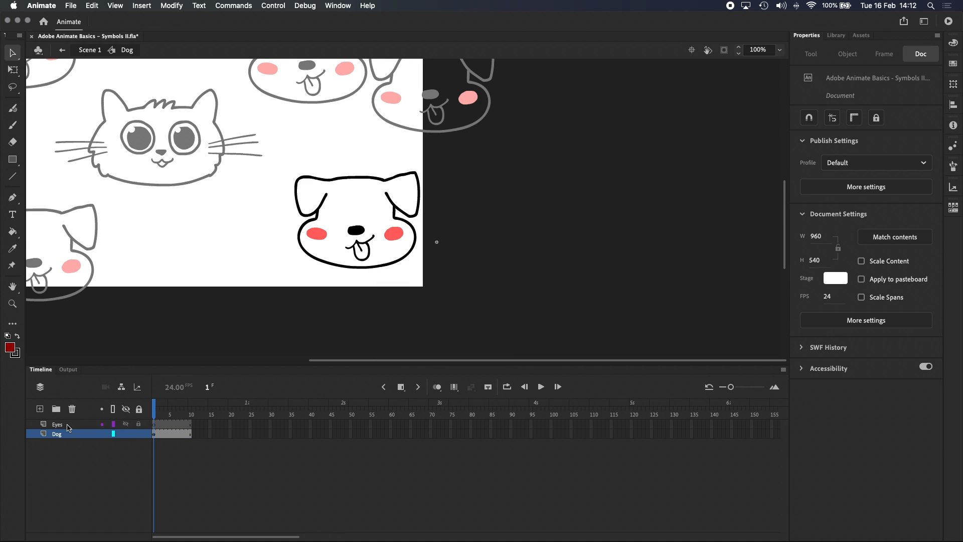
{"action": "left_click", "coordinate": [58, 423]}
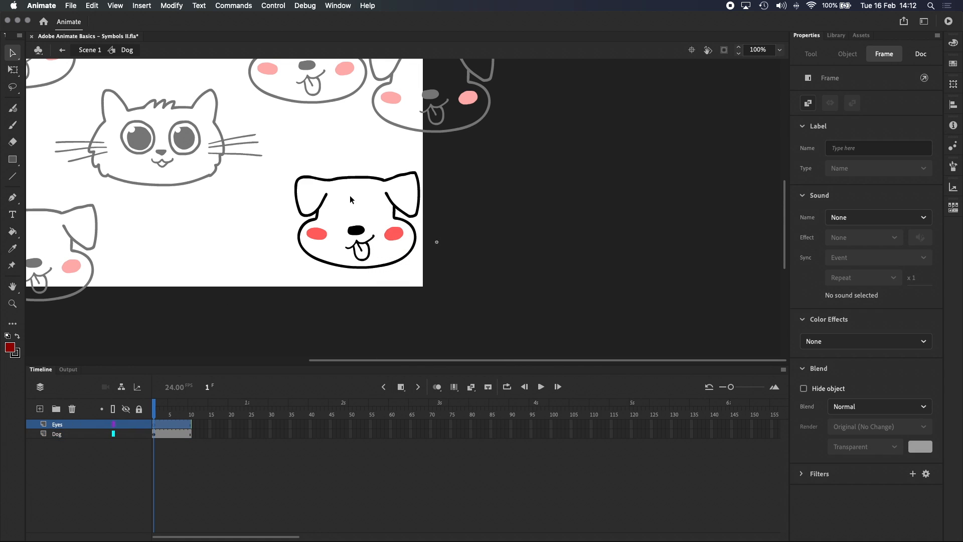
{"action": "right_click", "coordinate": [301, 141]}
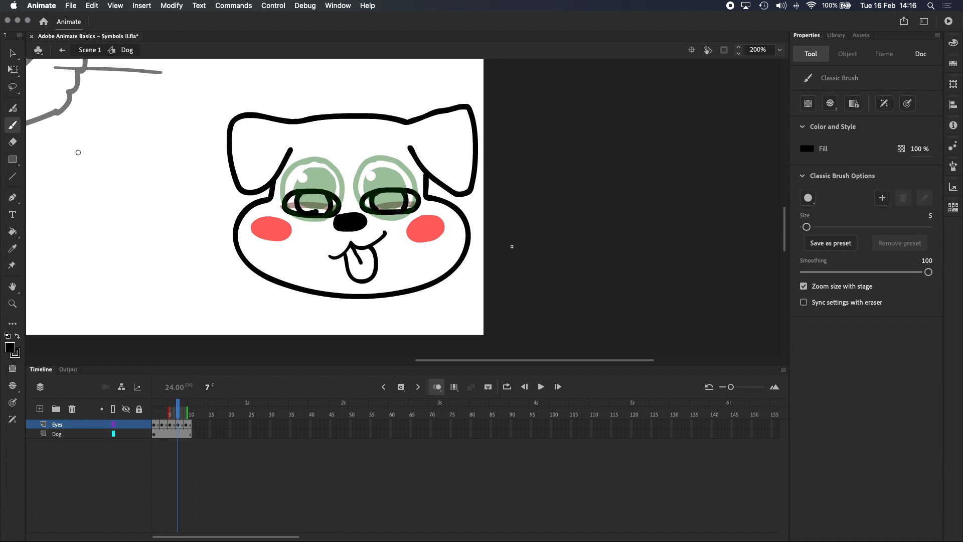
Step: Draw the closed eyes on an Eyes keyframe and scrub and play to check the blink
{"action": "left_click", "coordinate": [12, 141]}
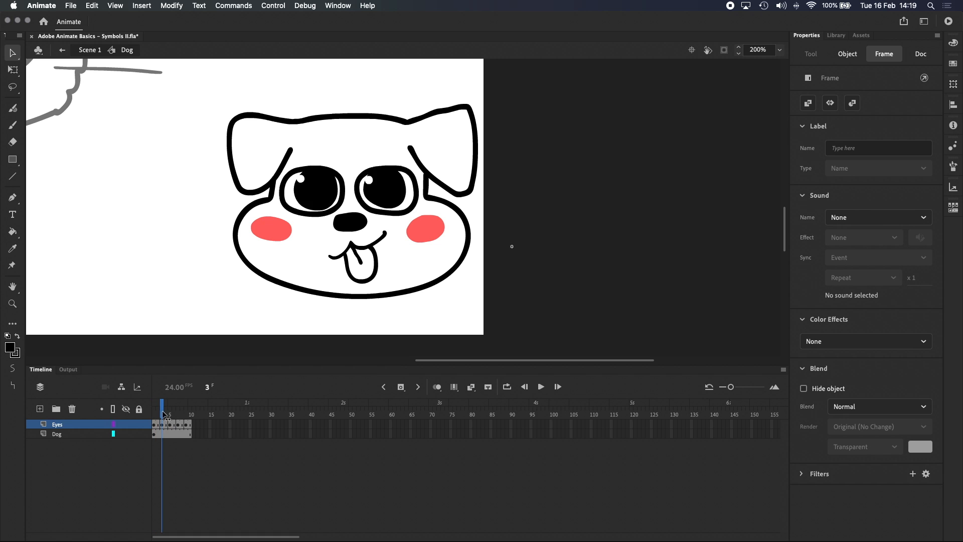
{"action": "left_click", "coordinate": [171, 406]}
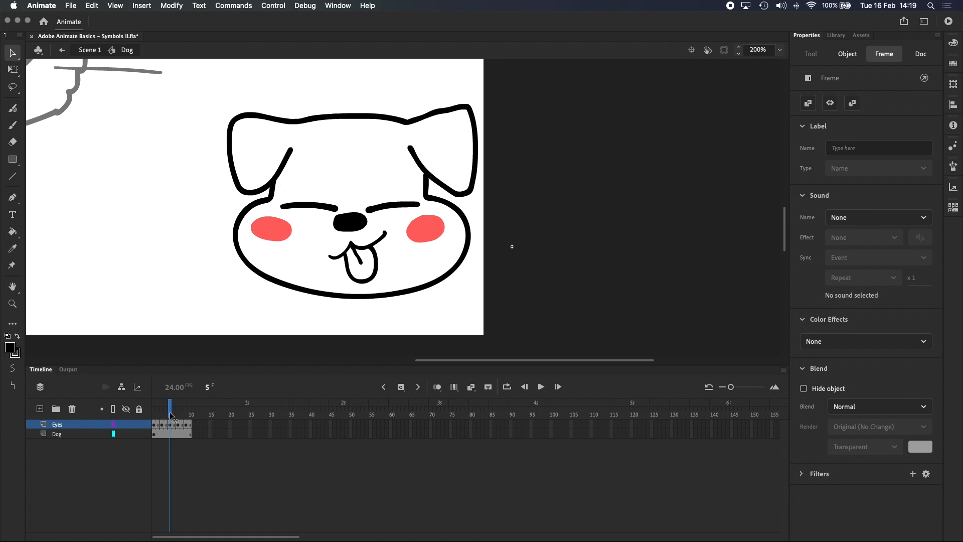
{"action": "left_click", "coordinate": [179, 403]}
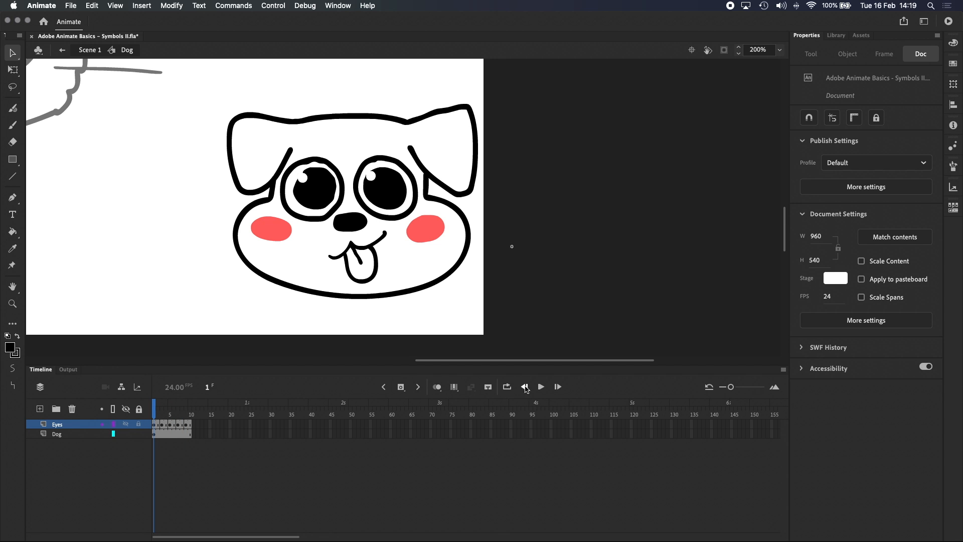
{"action": "left_click", "coordinate": [540, 386]}
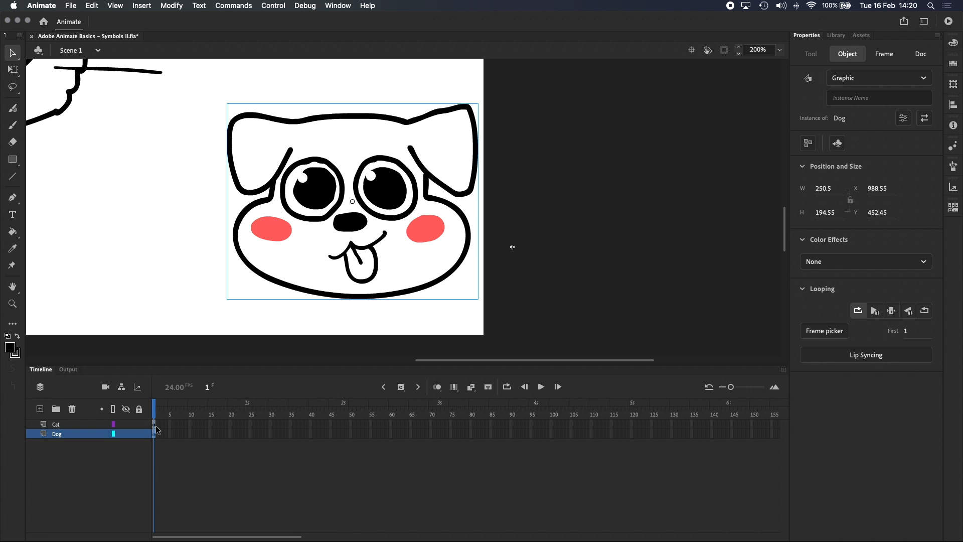
{"action": "mouse_move", "coordinate": [158, 434]}
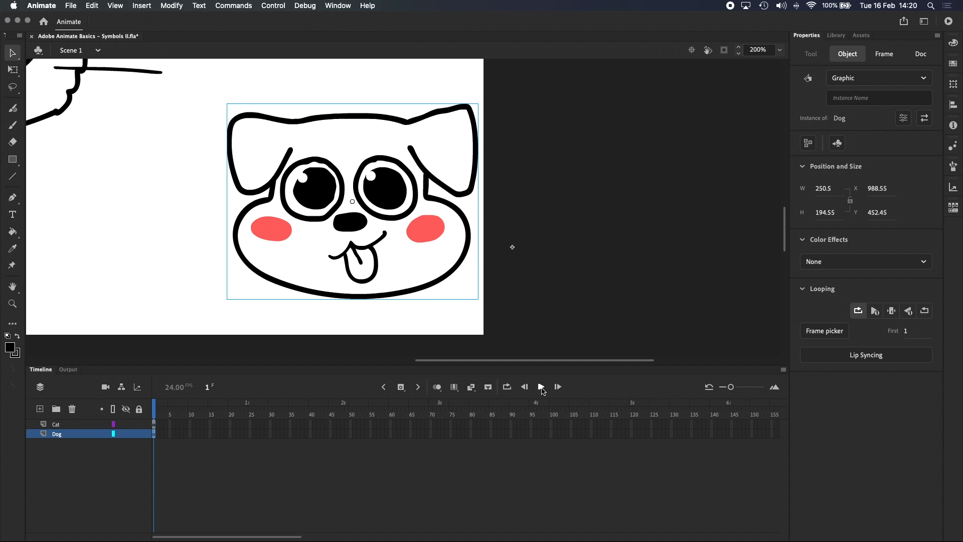
Step: Play back Scene 1 to watch the dog blink repeatedly over 50 frames, then pause
{"action": "left_click", "coordinate": [884, 54]}
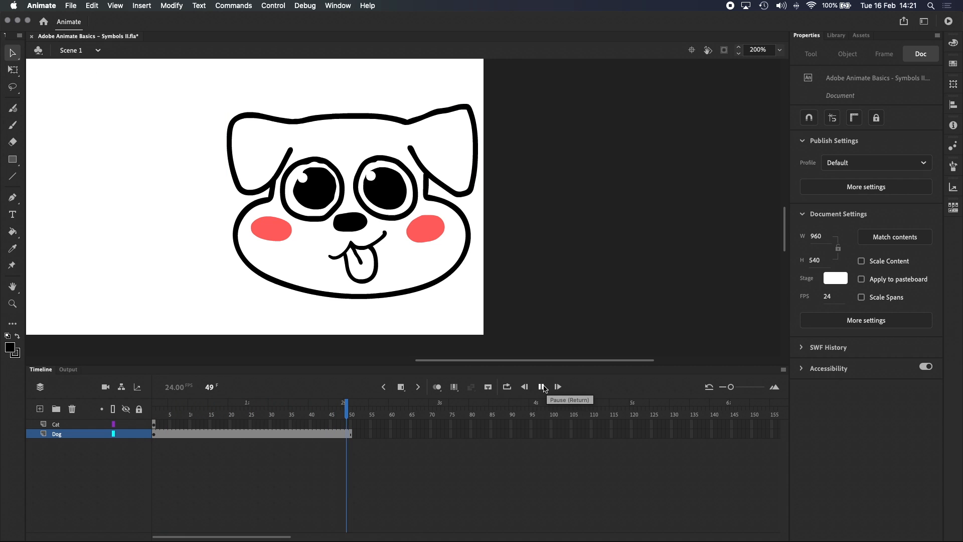
{"action": "left_click", "coordinate": [541, 387]}
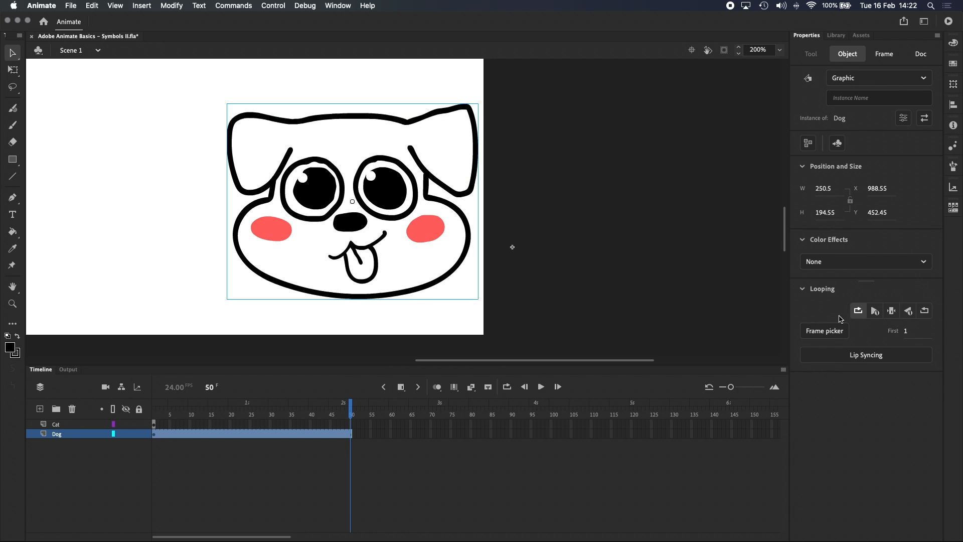
{"action": "mouse_move", "coordinate": [896, 340]}
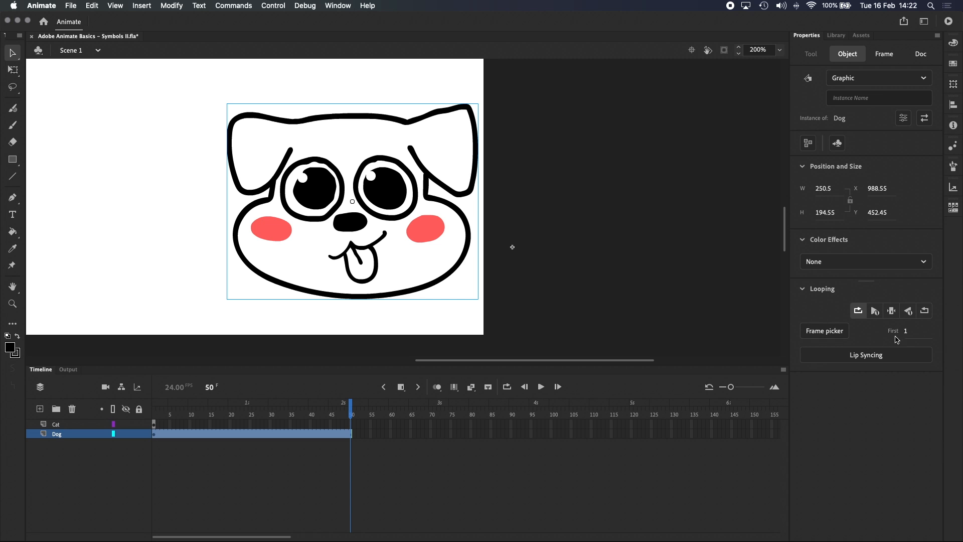
{"action": "mouse_move", "coordinate": [858, 311]}
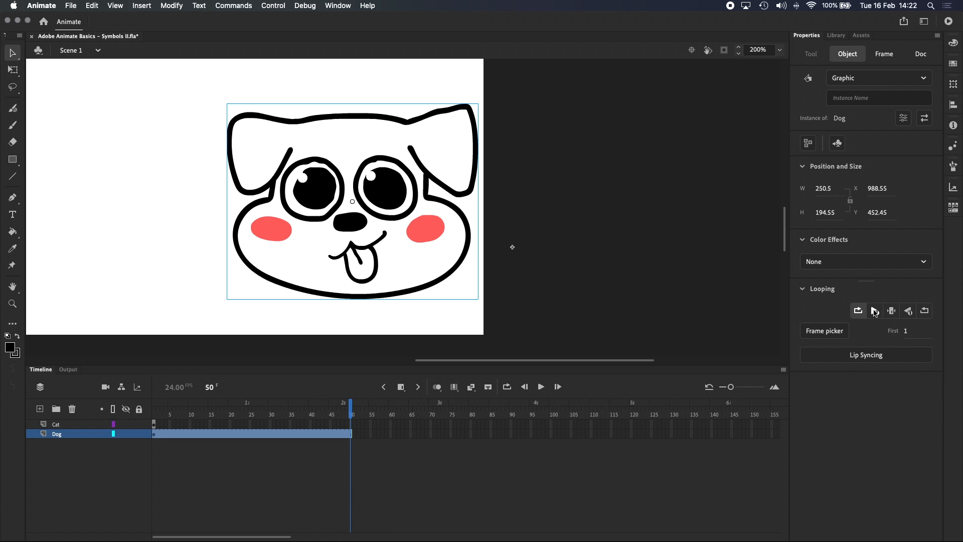
Step: Set the Dog instance's looping to Play Once, then to another looping mode
{"action": "left_click", "coordinate": [875, 311]}
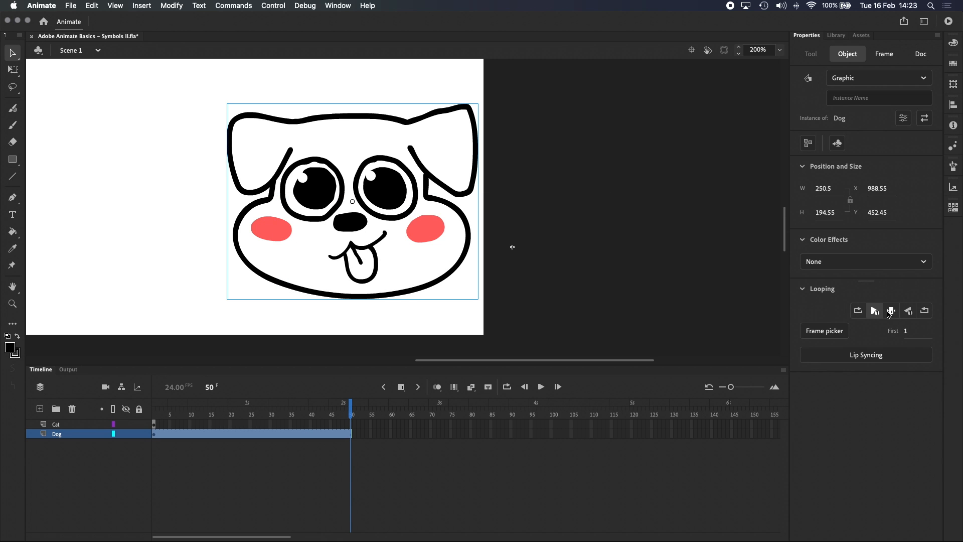
{"action": "left_click", "coordinate": [891, 310]}
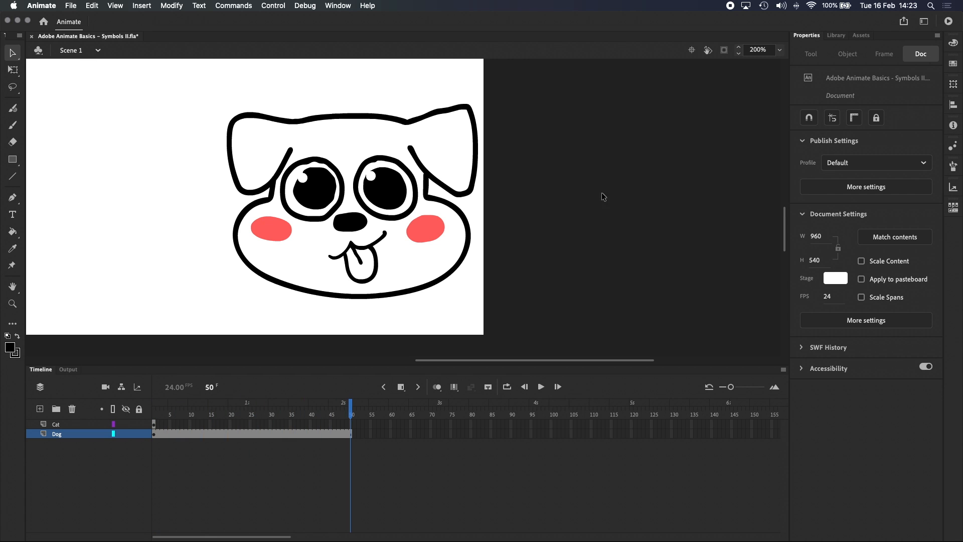
{"action": "left_click", "coordinate": [353, 200]}
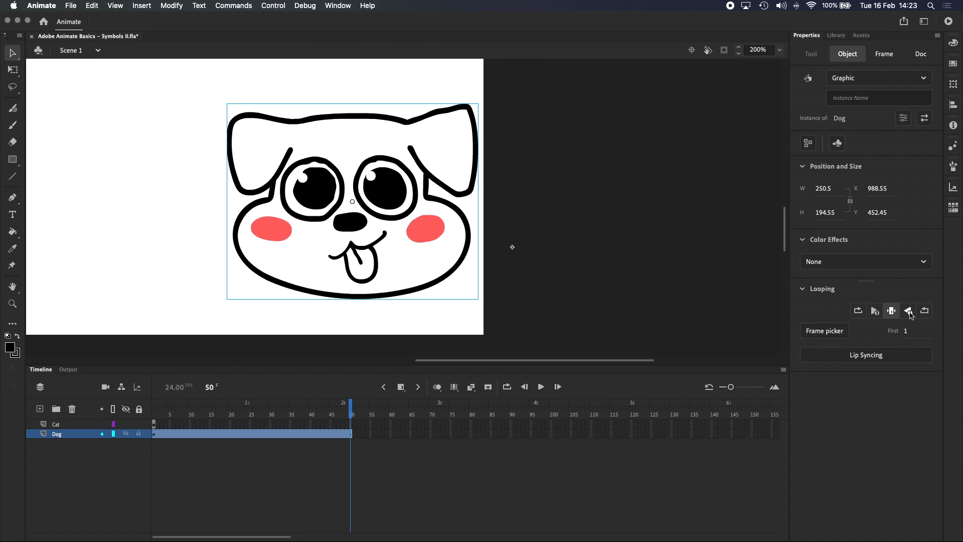
Step: Try a third looping behaviour on the Dog instance and preview the result
{"action": "left_click", "coordinate": [909, 310]}
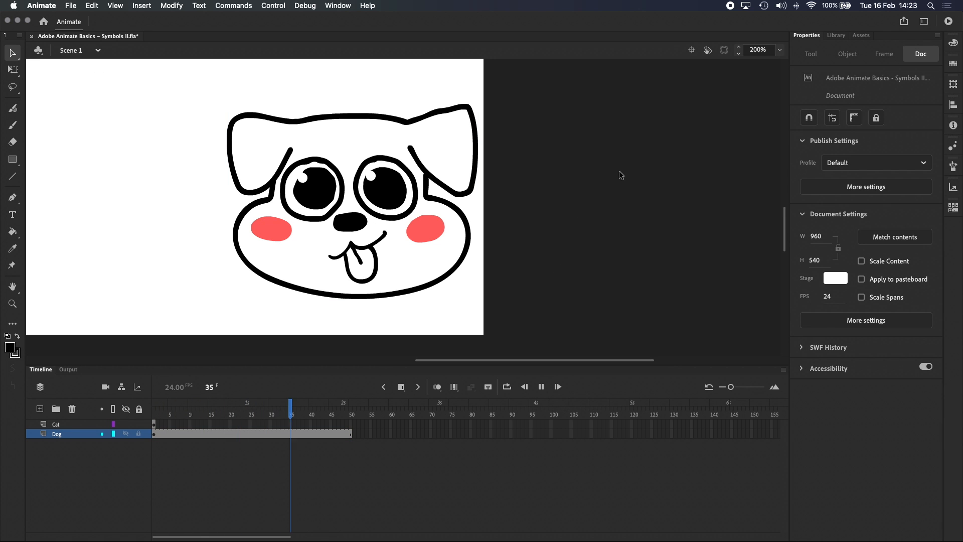
{"action": "left_click", "coordinate": [353, 202]}
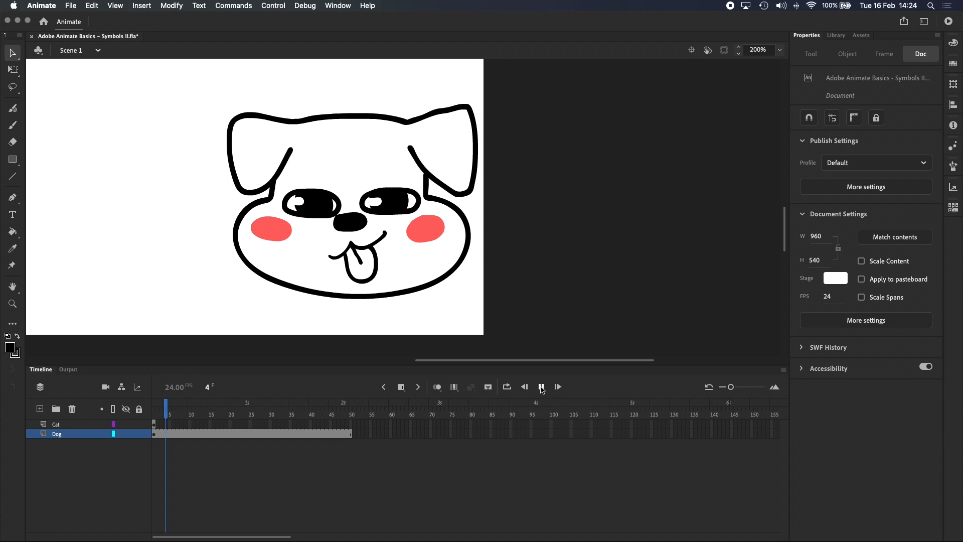
{"action": "left_click", "coordinate": [557, 386]}
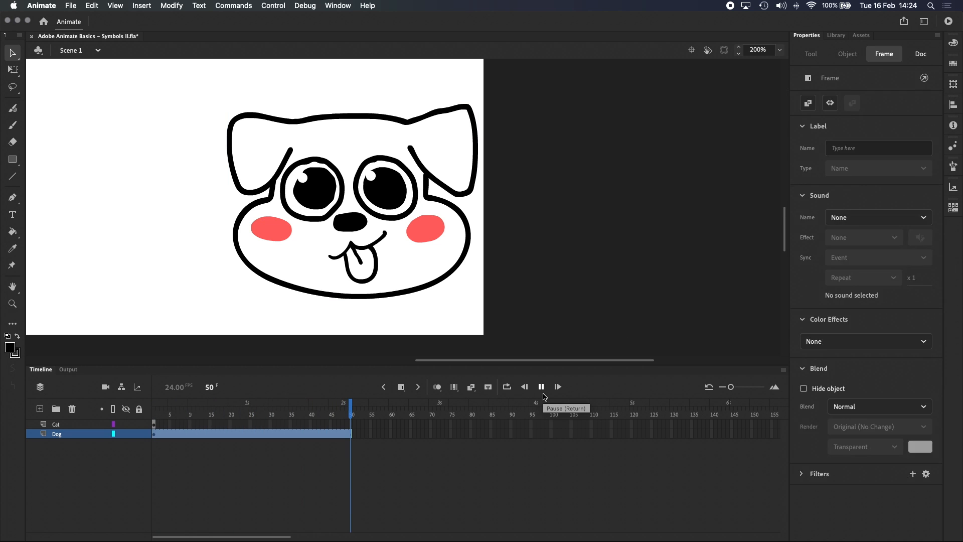
Step: Set the selected Dog instance to Play Single Frame so it holds on frame 5, eyes closed
{"action": "left_click", "coordinate": [352, 200]}
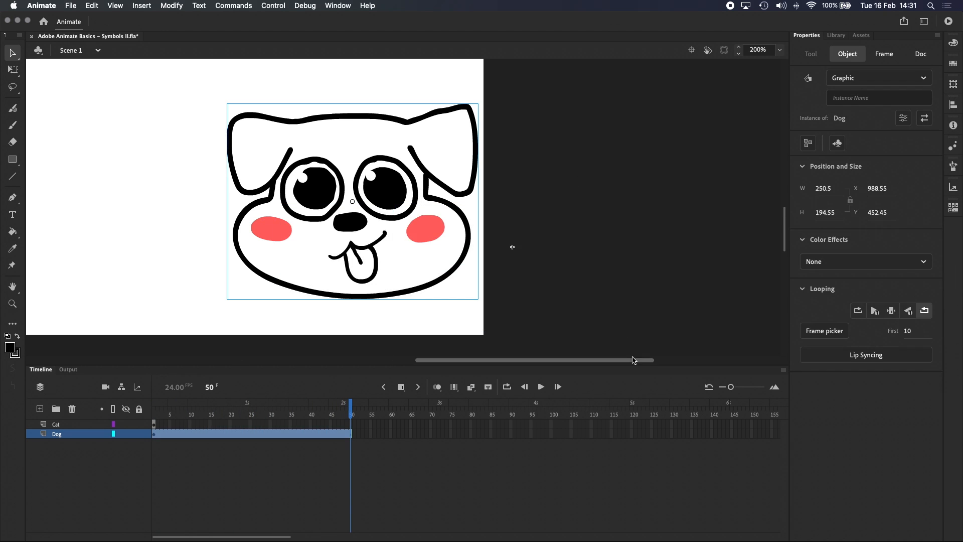
{"action": "mouse_move", "coordinate": [909, 338]}
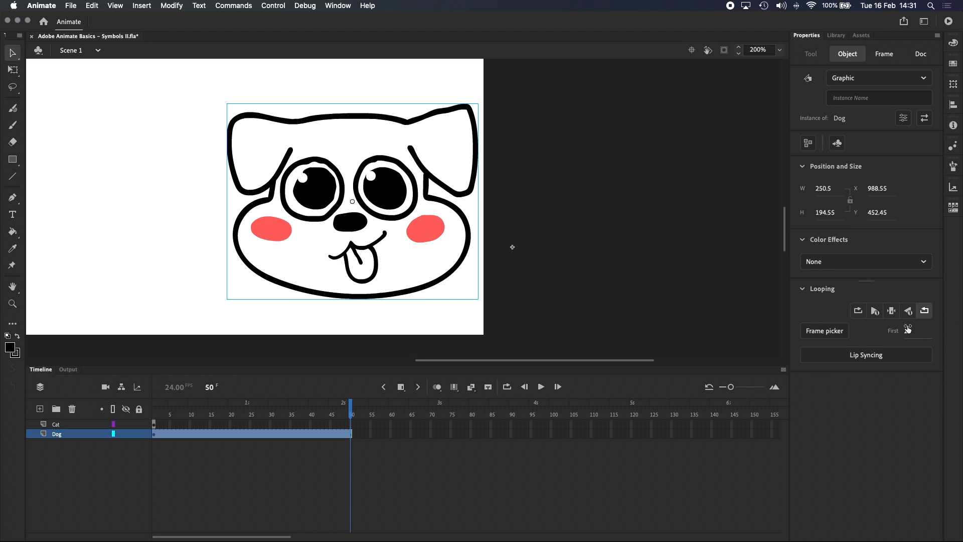
{"action": "mouse_move", "coordinate": [908, 330]}
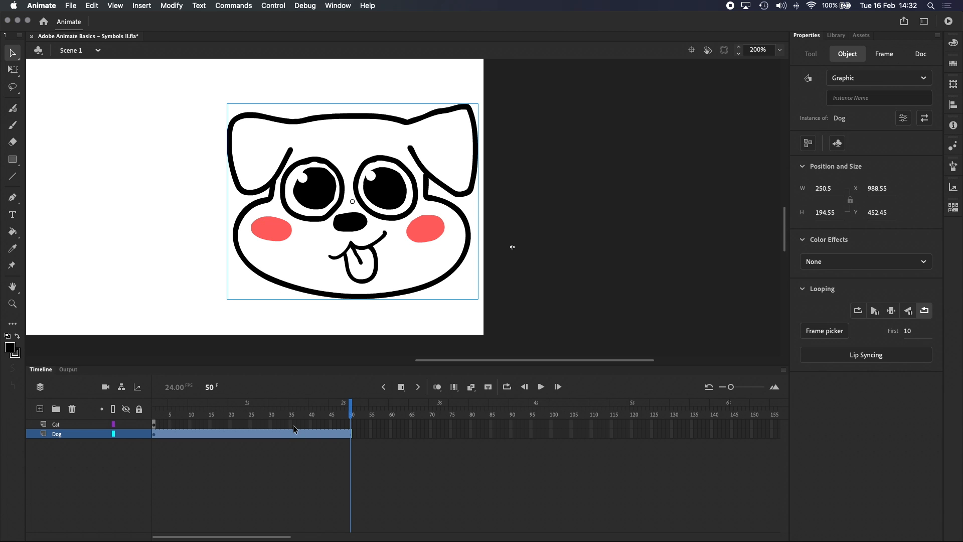
{"action": "mouse_move", "coordinate": [892, 310]}
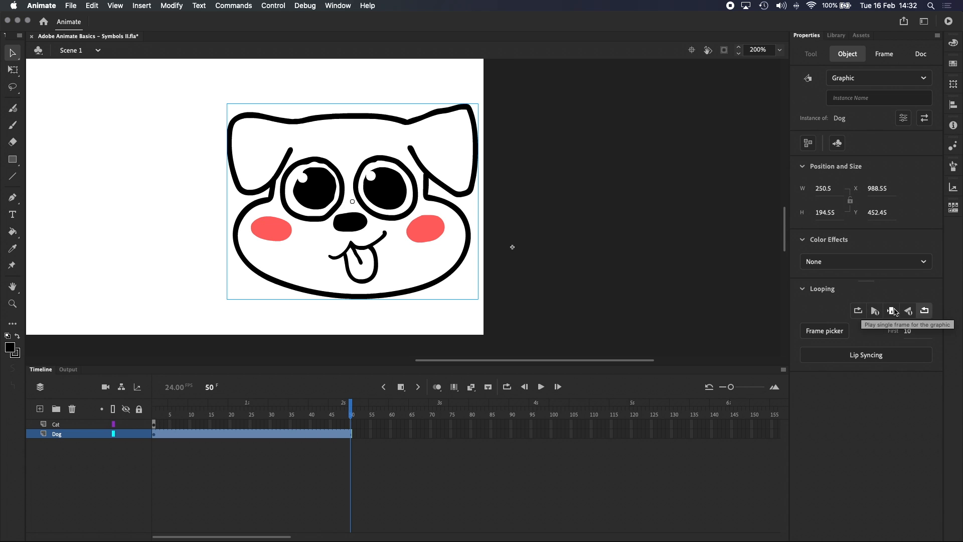
{"action": "left_click", "coordinate": [891, 310]}
{"action": "type", "text": "5"}
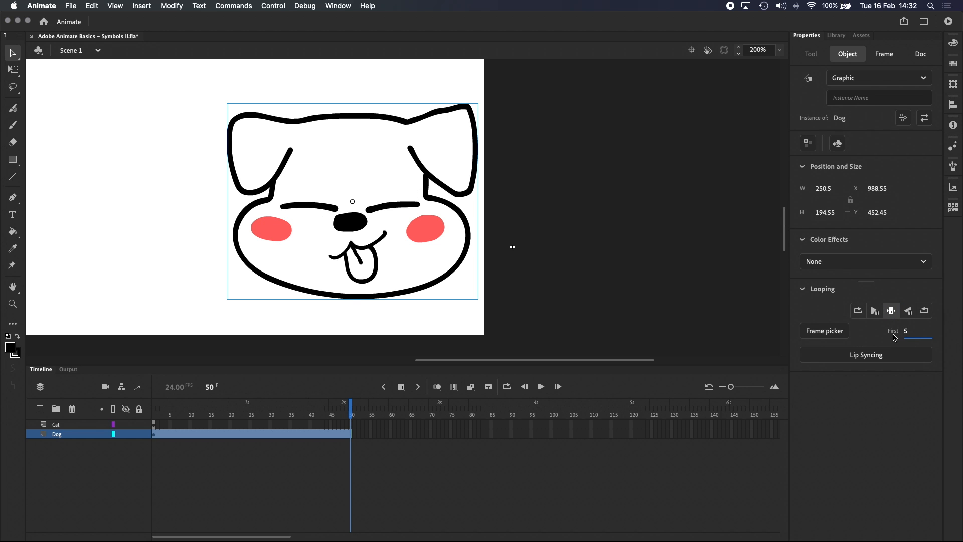
{"action": "mouse_move", "coordinate": [431, 196]}
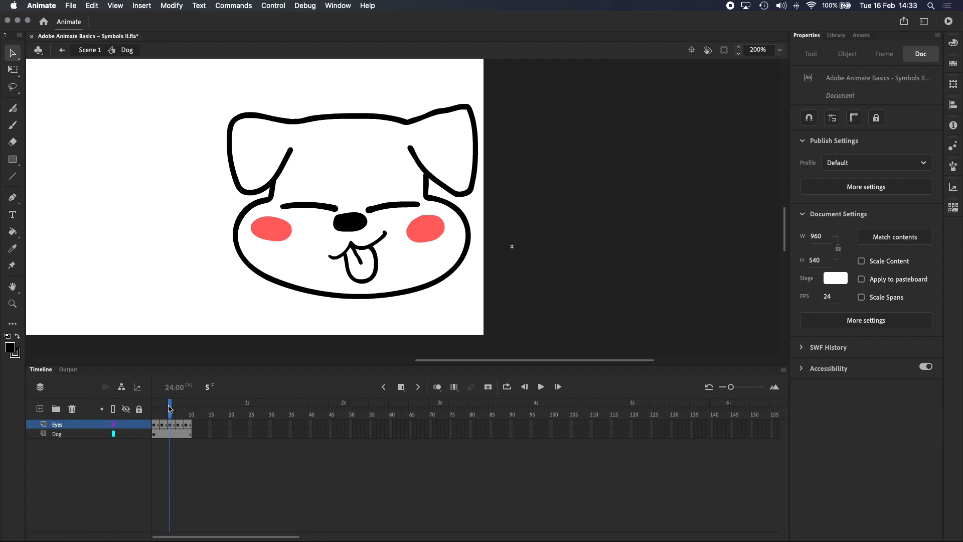
Step: Back in Scene 1, set the Dog instance's first frame to 7
{"action": "left_click", "coordinate": [166, 404]}
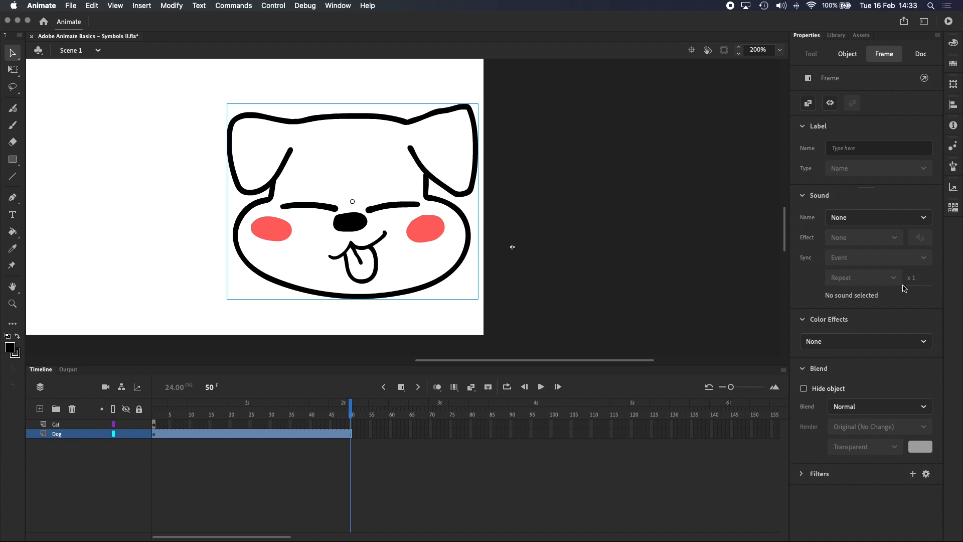
{"action": "left_click", "coordinate": [847, 54]}
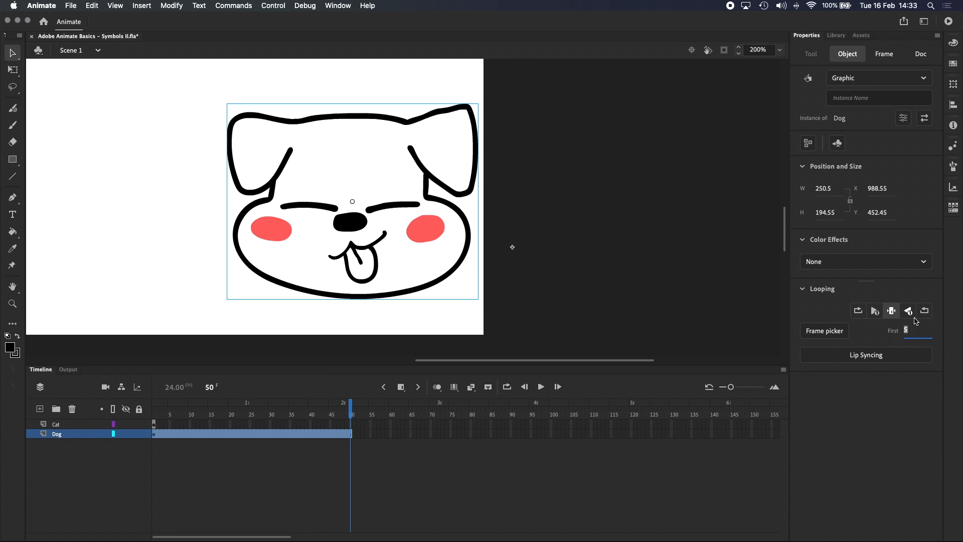
{"action": "mouse_move", "coordinate": [909, 310]}
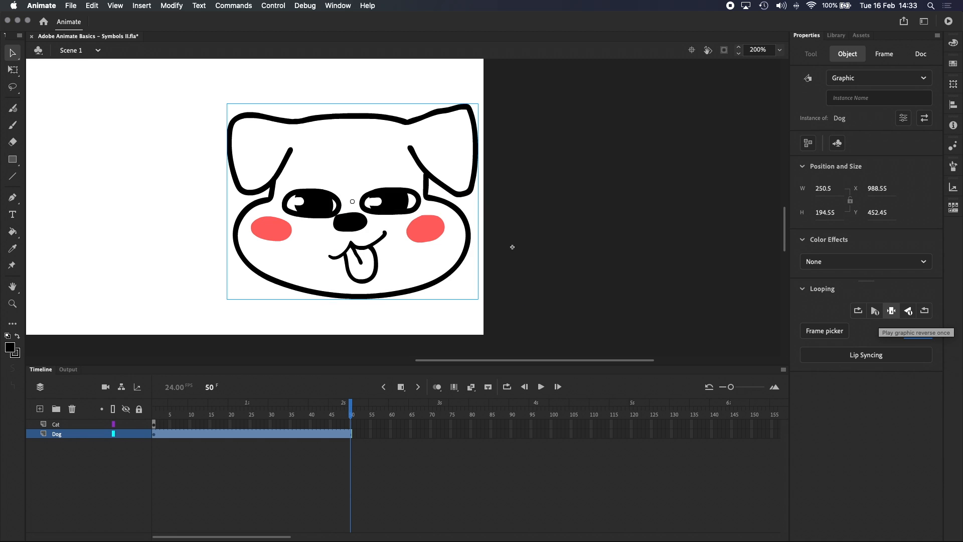
{"action": "left_click", "coordinate": [883, 54]}
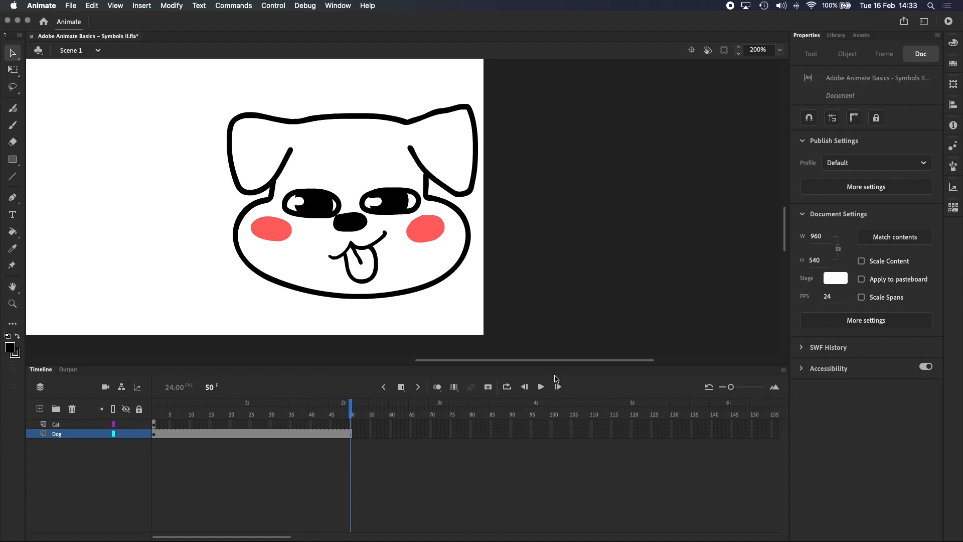
Step: Set the Dog instance to Play Graphic Once and rewind to the first frame
{"action": "left_click", "coordinate": [352, 201]}
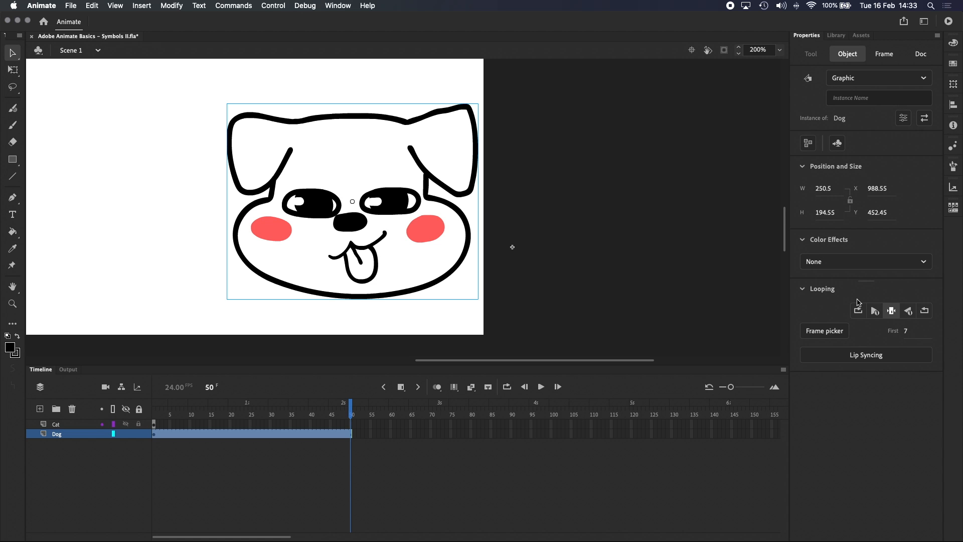
{"action": "left_click", "coordinate": [875, 310]}
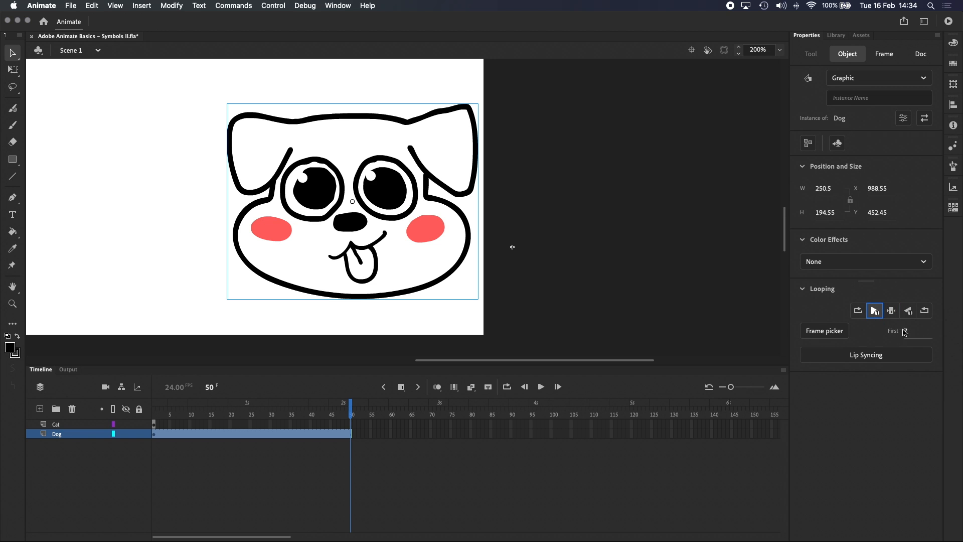
{"action": "left_click", "coordinate": [162, 414]}
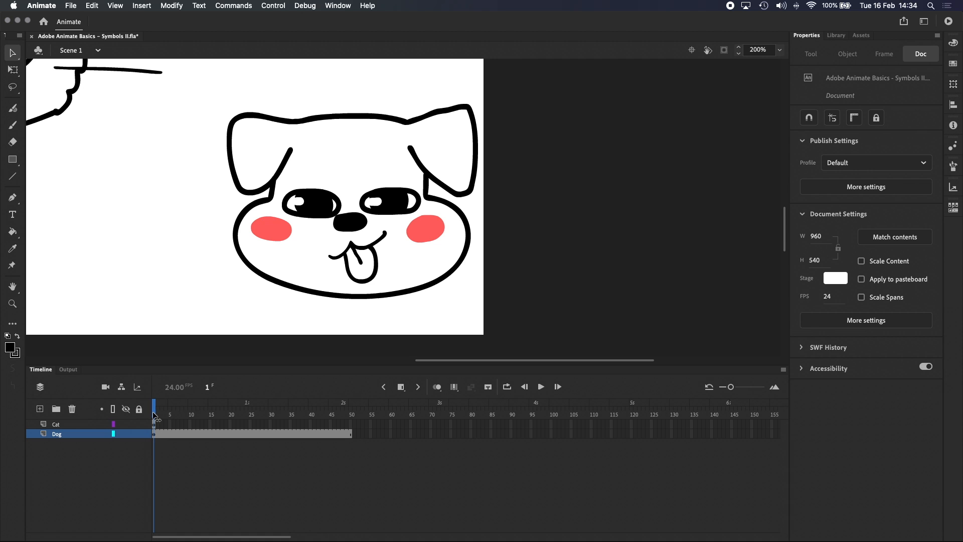
{"action": "left_click", "coordinate": [351, 415]}
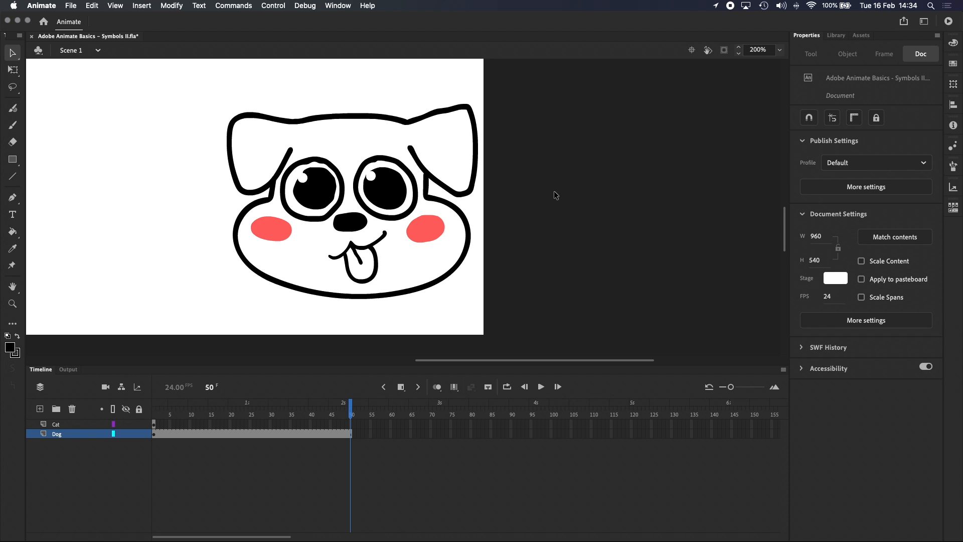
{"action": "left_click", "coordinate": [12, 304]}
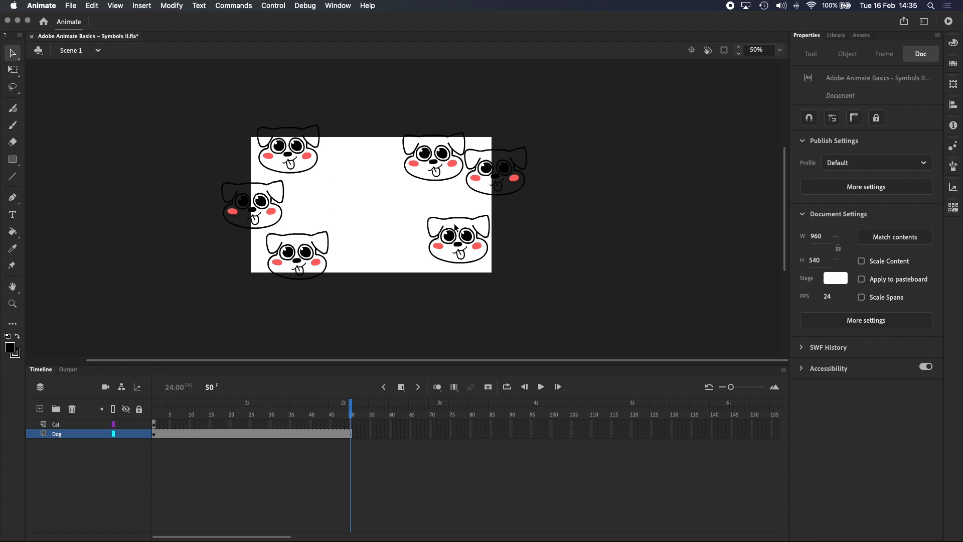
{"action": "mouse_move", "coordinate": [455, 246]}
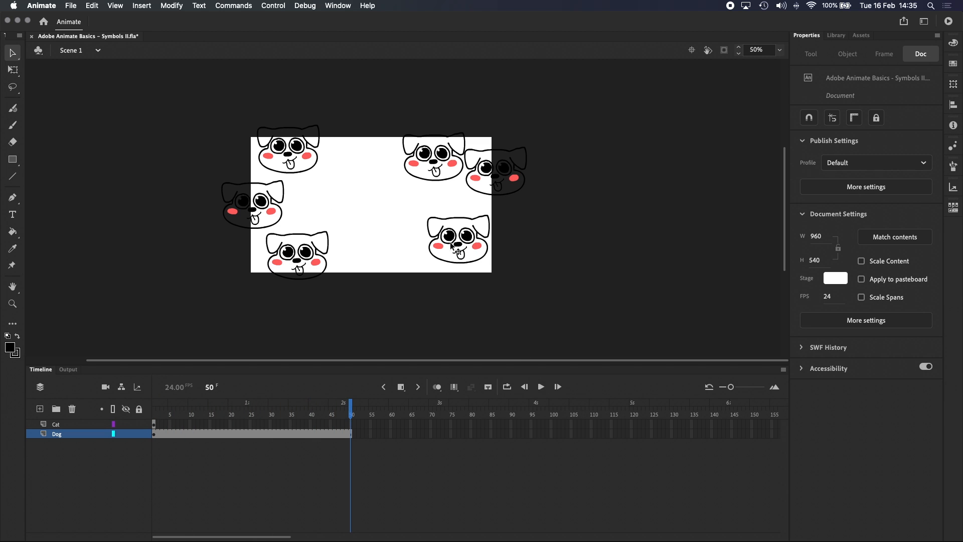
{"action": "left_click", "coordinate": [540, 386]}
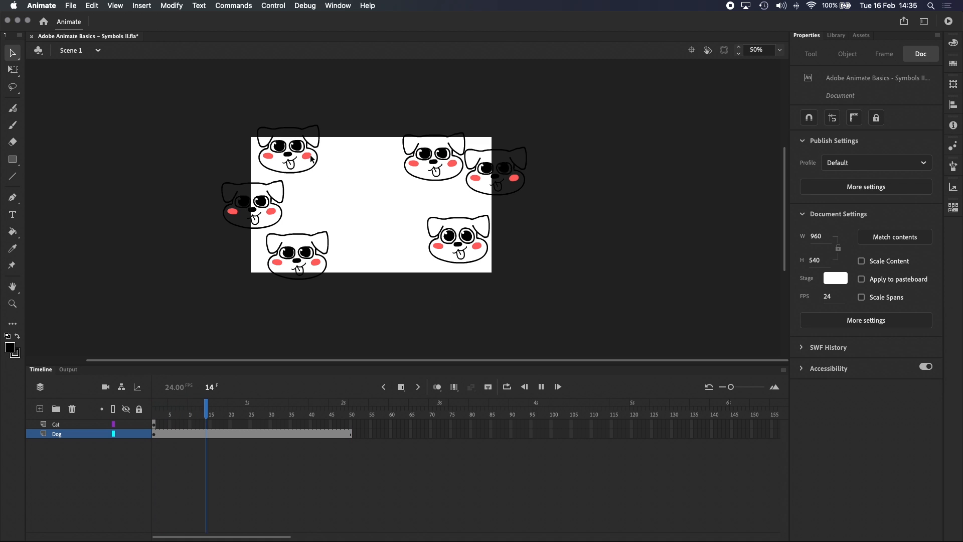
{"action": "left_click", "coordinate": [540, 386]}
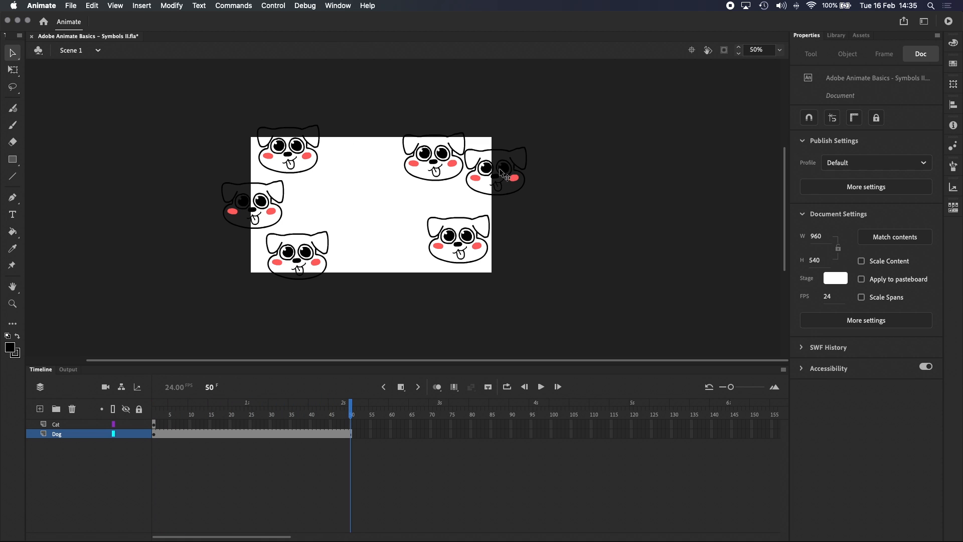
{"action": "mouse_move", "coordinate": [457, 233]}
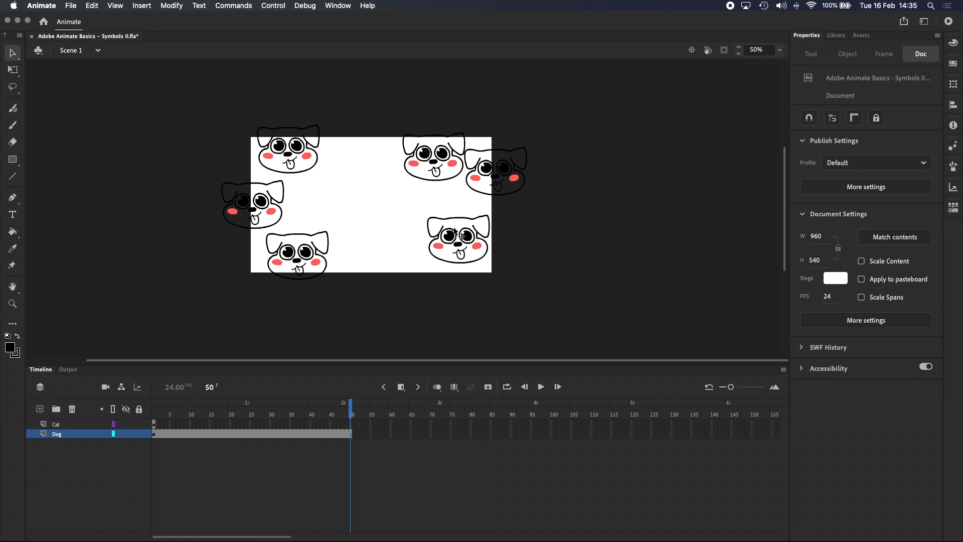
{"action": "left_click", "coordinate": [457, 240]}
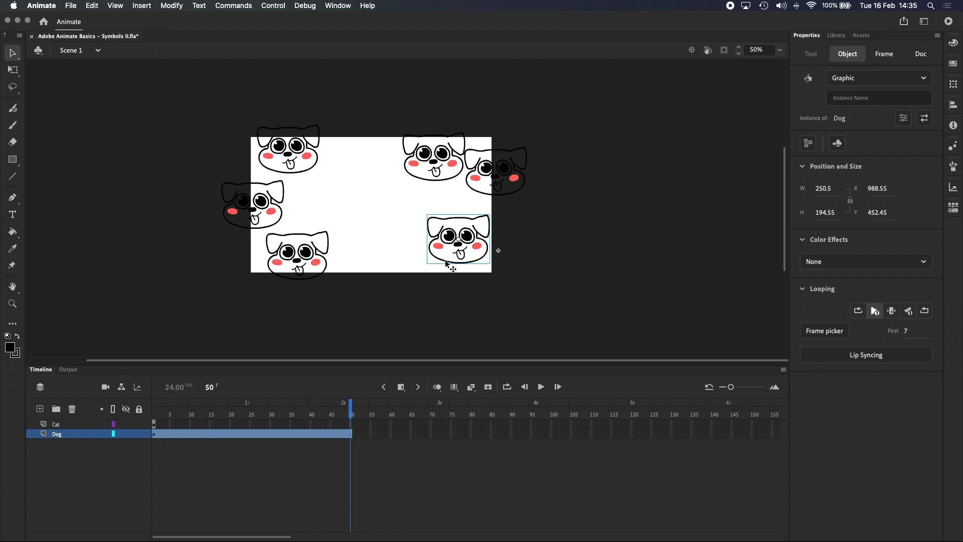
{"action": "mouse_move", "coordinate": [429, 253]}
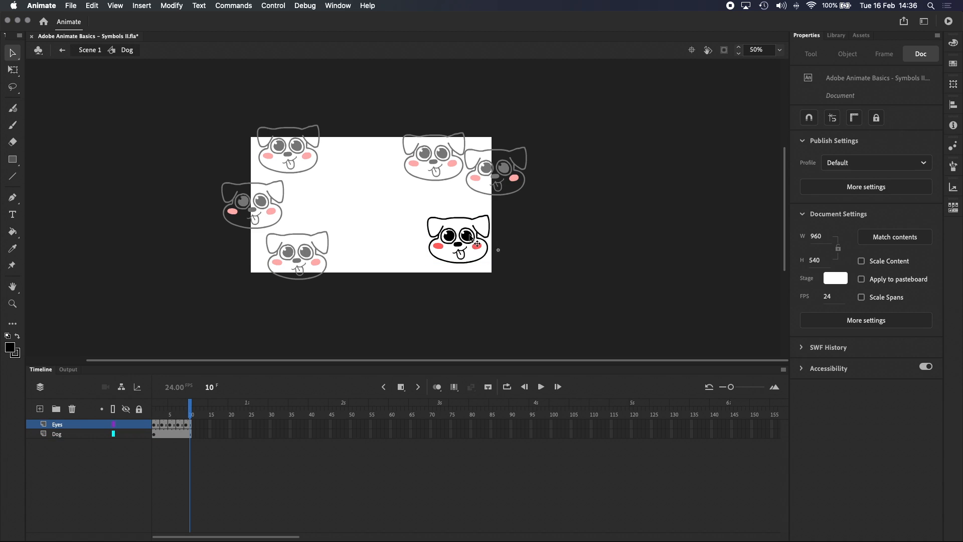
{"action": "mouse_move", "coordinate": [470, 221]}
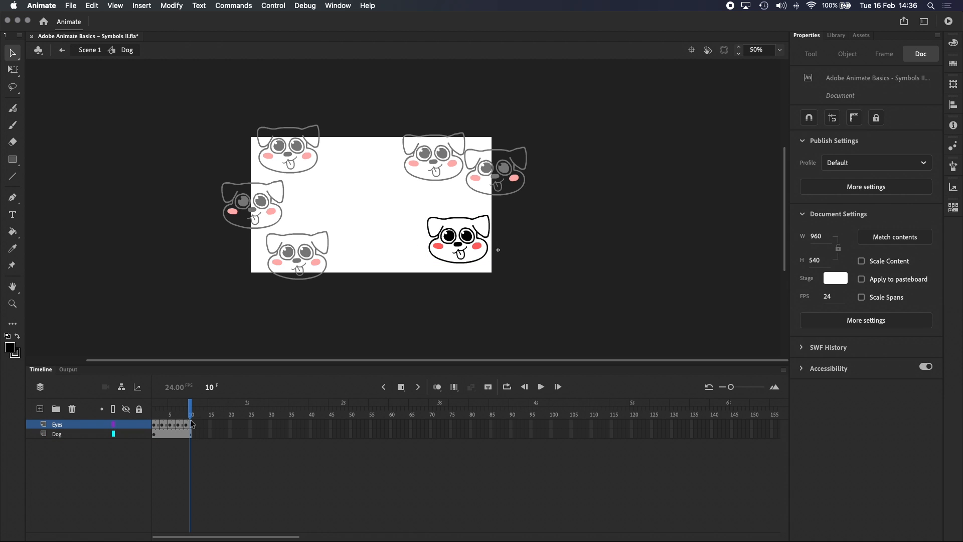
{"action": "mouse_move", "coordinate": [205, 428]}
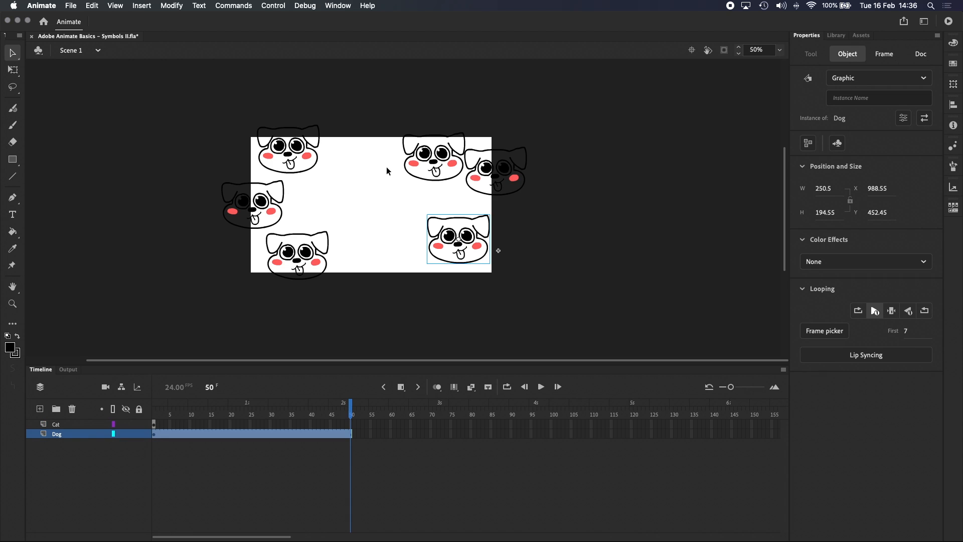
{"action": "mouse_move", "coordinate": [496, 236]}
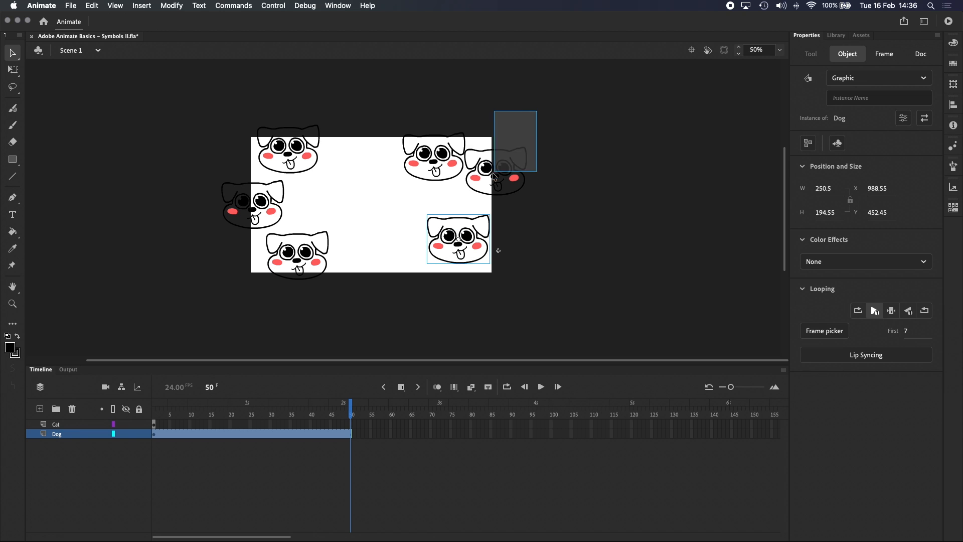
{"action": "left_click", "coordinate": [890, 310]}
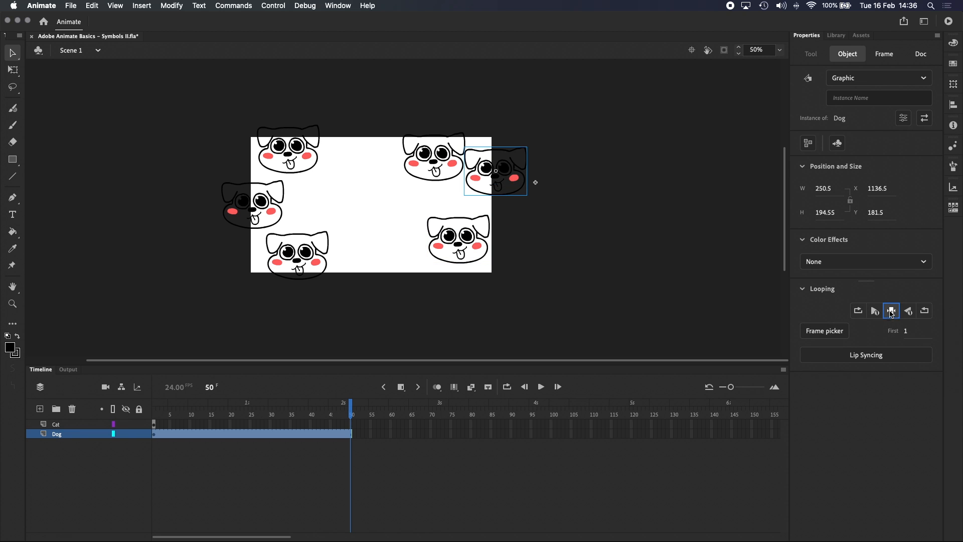
{"action": "left_click", "coordinate": [891, 310]}
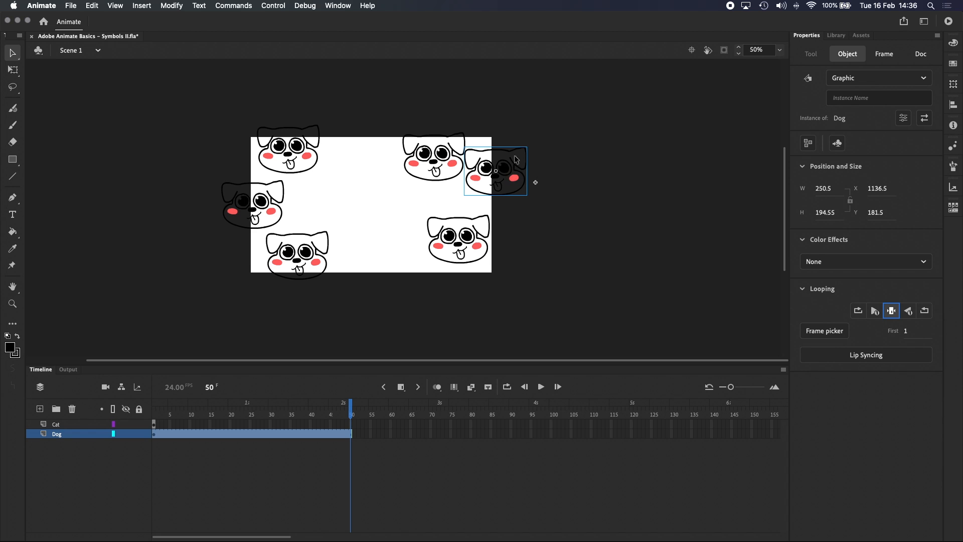
{"action": "double_click", "coordinate": [495, 171]}
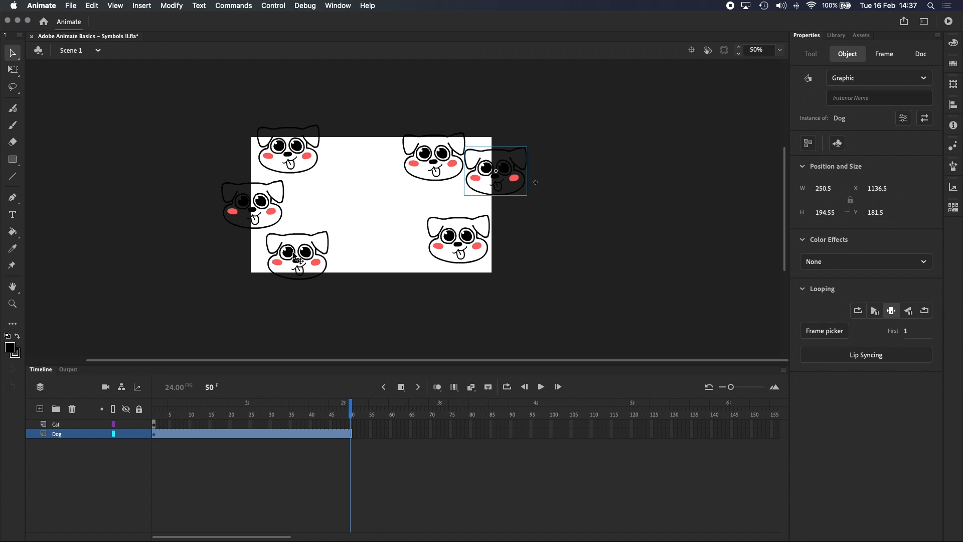
{"action": "mouse_move", "coordinate": [290, 102]}
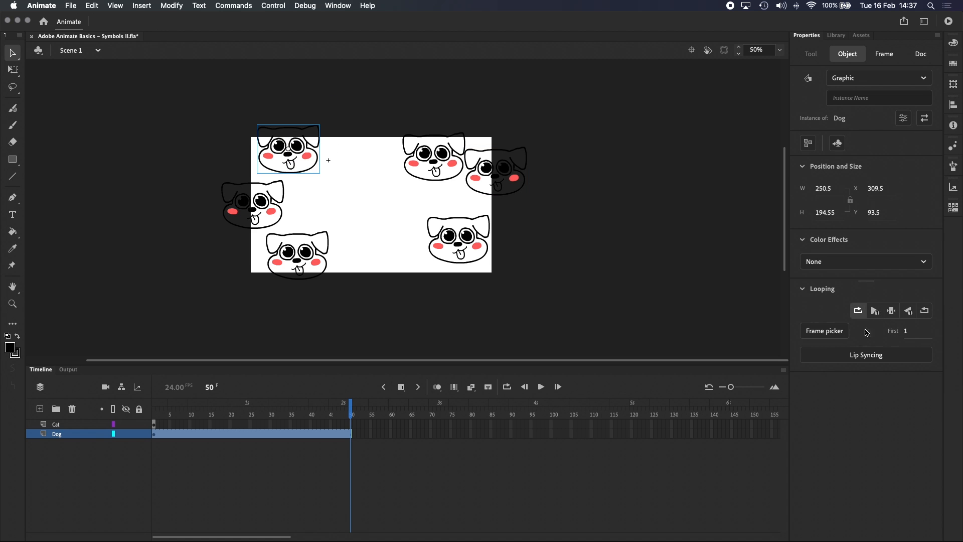
{"action": "left_click", "coordinate": [909, 330]}
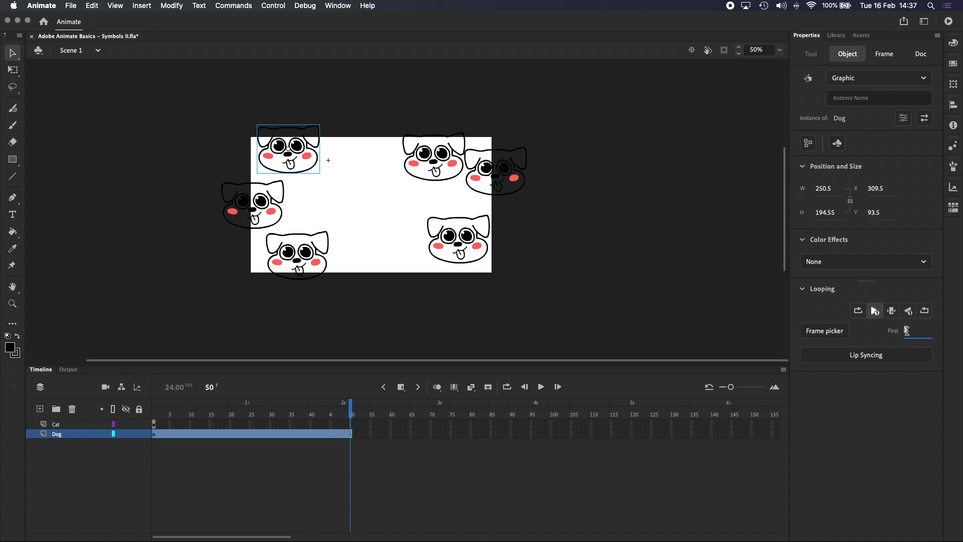
{"action": "mouse_move", "coordinate": [909, 310]}
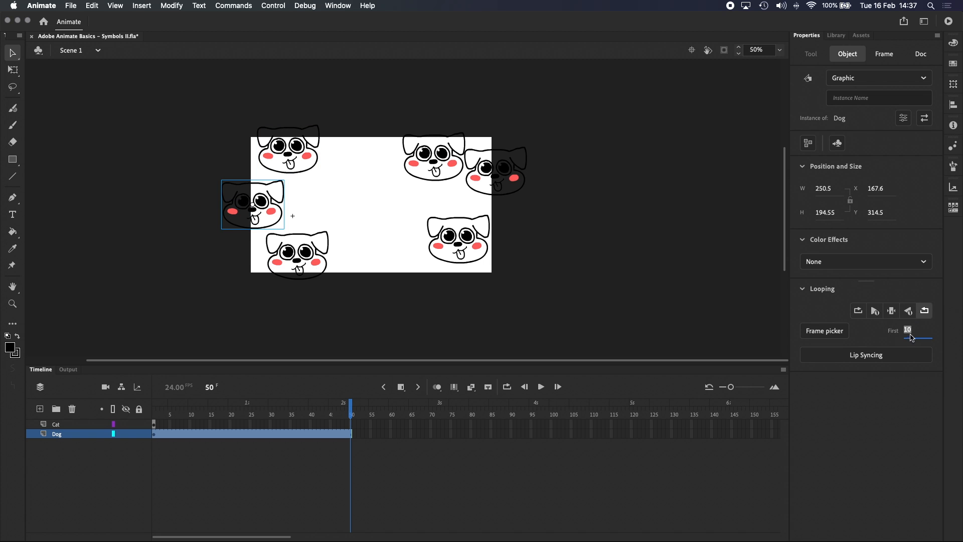
{"action": "type", "text": "5"}
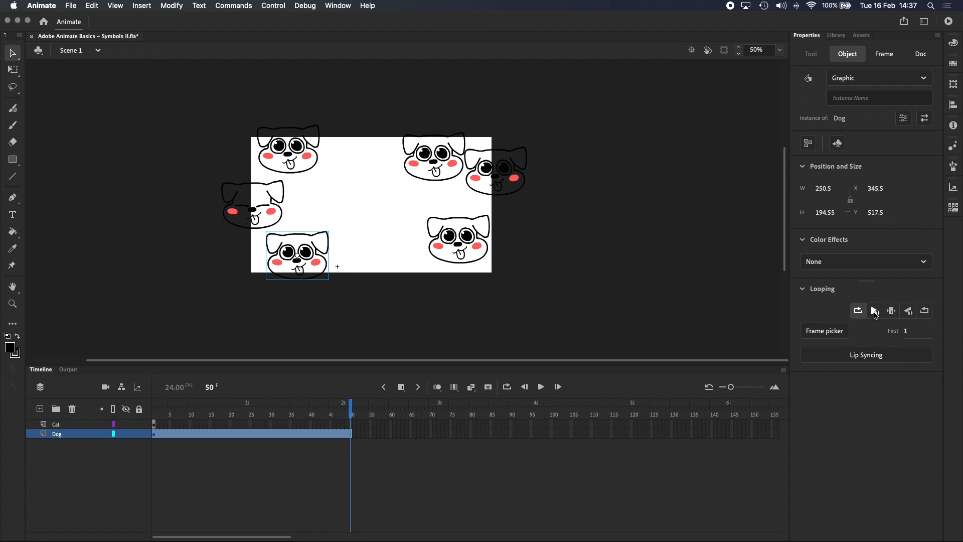
{"action": "left_click", "coordinate": [909, 330]}
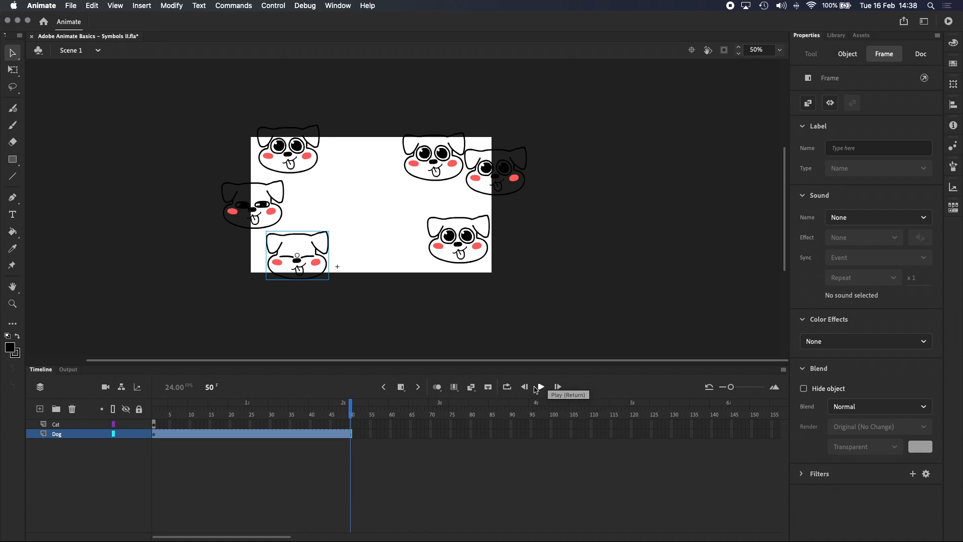
{"action": "left_click", "coordinate": [539, 386]}
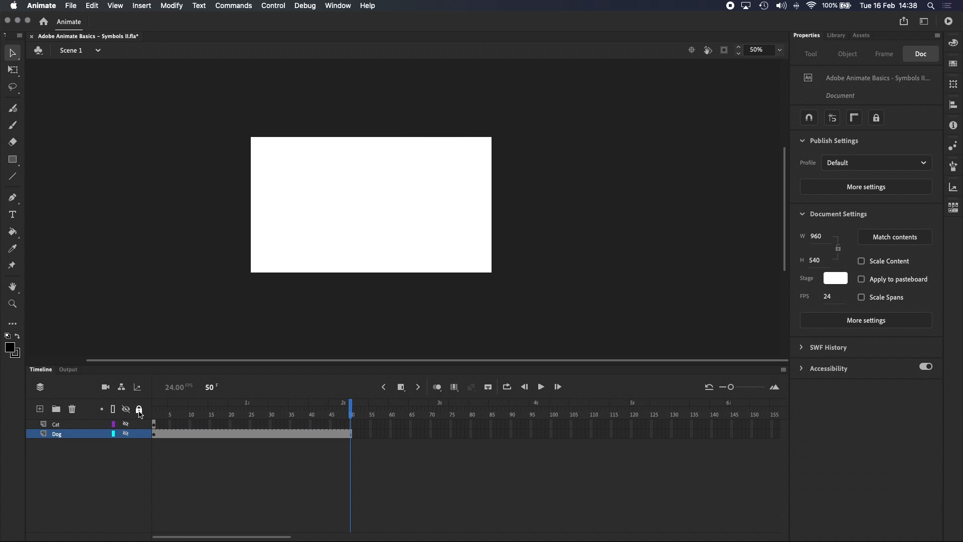
Step: Create a One_Dog layer and drag a Dog instance from the Library onto the stage centre
{"action": "left_click", "coordinate": [39, 408]}
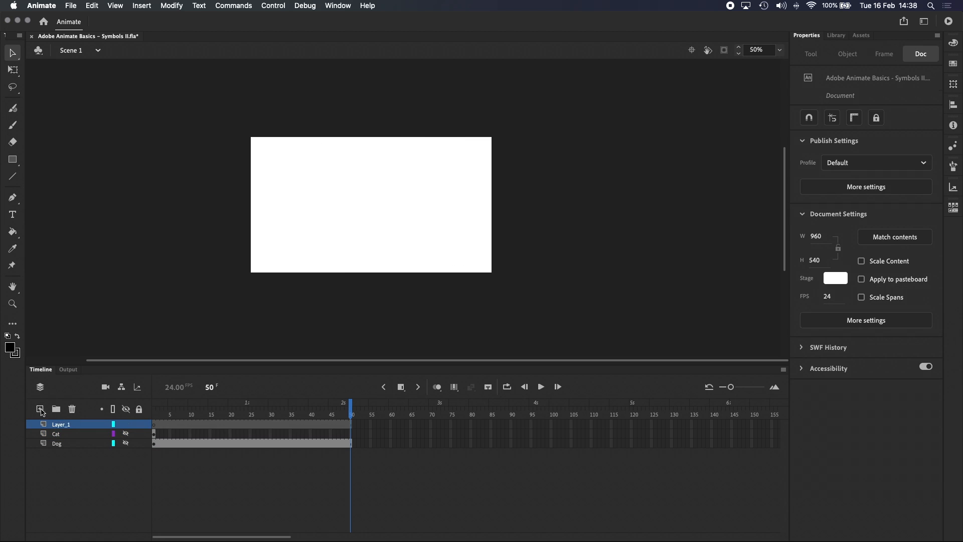
{"action": "double_click", "coordinate": [60, 423]}
{"action": "type", "text": "One_Dog"}
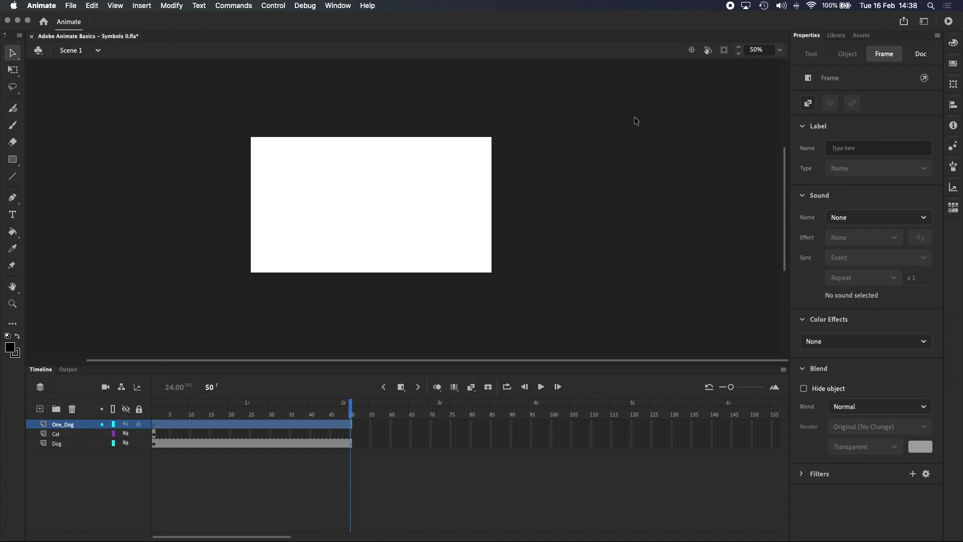
{"action": "left_click", "coordinate": [836, 35]}
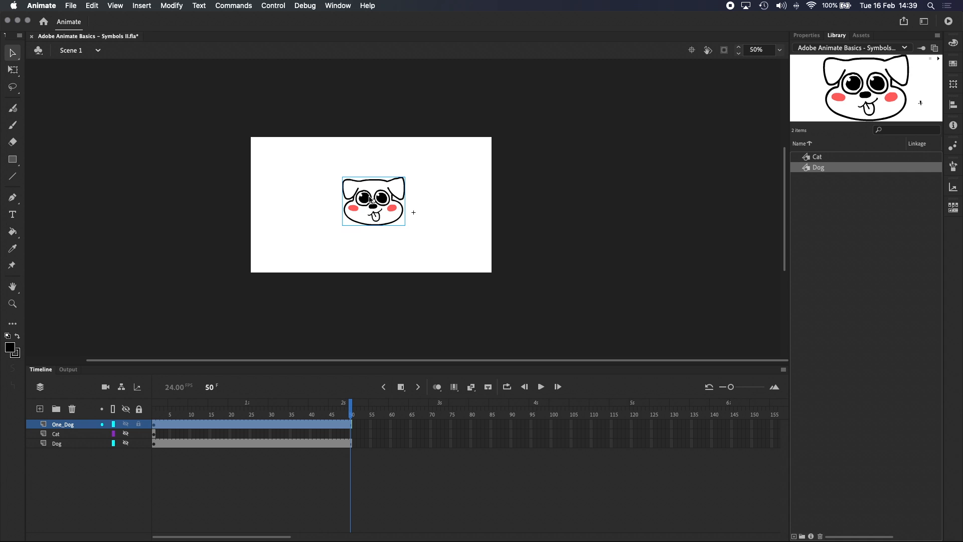
{"action": "mouse_move", "coordinate": [508, 386]}
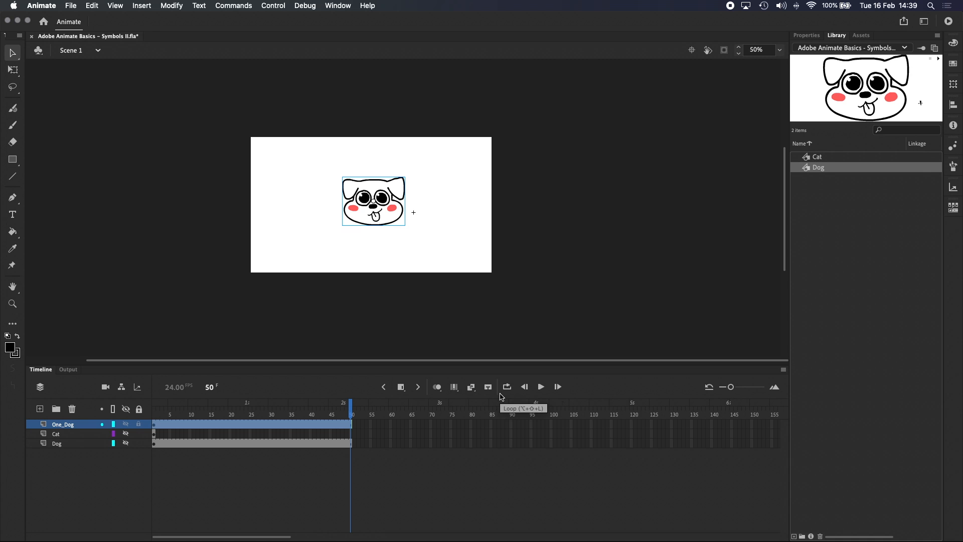
{"action": "left_click", "coordinate": [540, 386]}
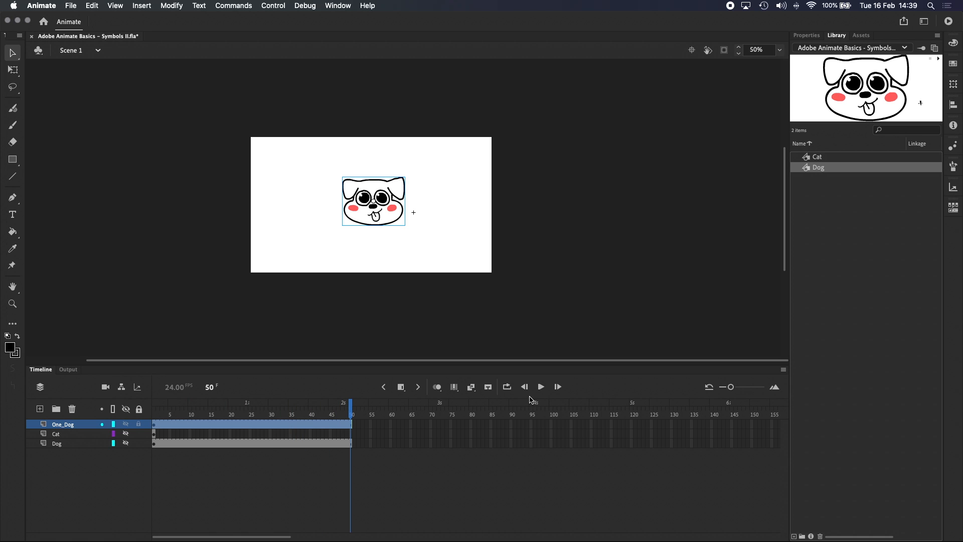
{"action": "mouse_move", "coordinate": [261, 359]}
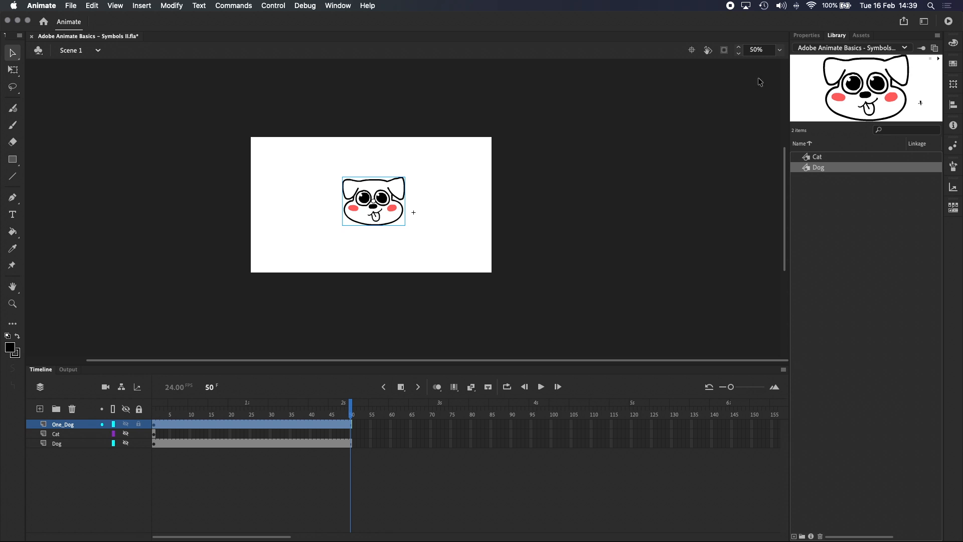
Step: Set the One_Dog instance's looping to Play Once in Properties
{"action": "left_click", "coordinate": [806, 36]}
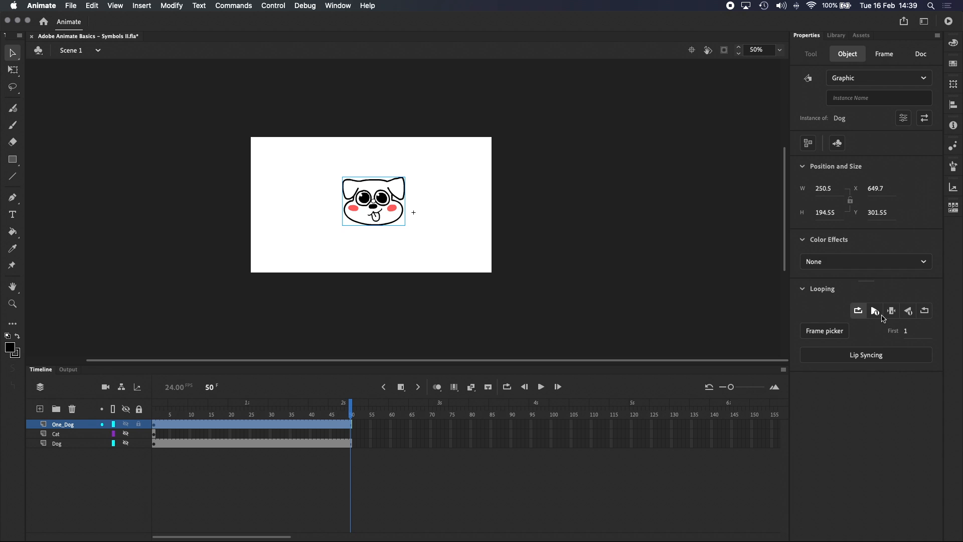
{"action": "left_click", "coordinate": [891, 310]}
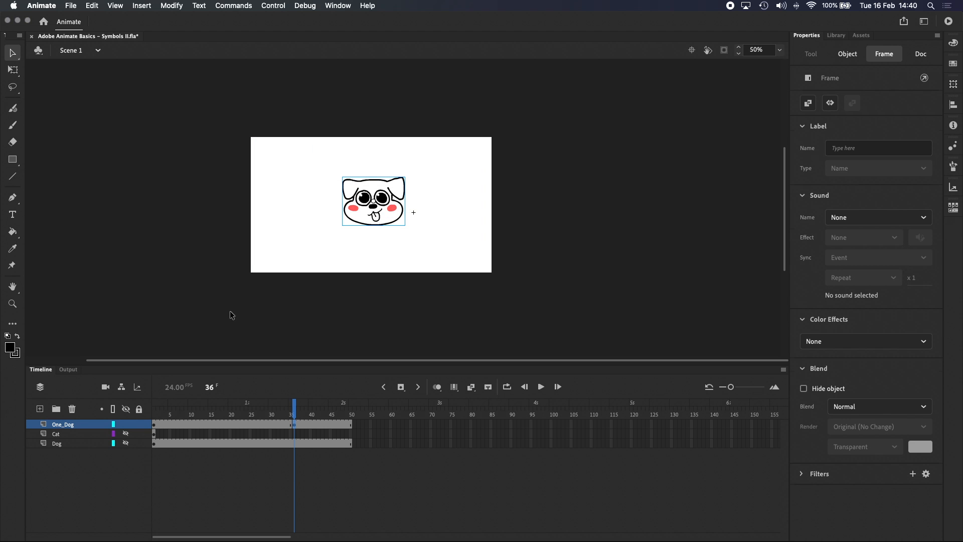
{"action": "left_click", "coordinate": [847, 54]}
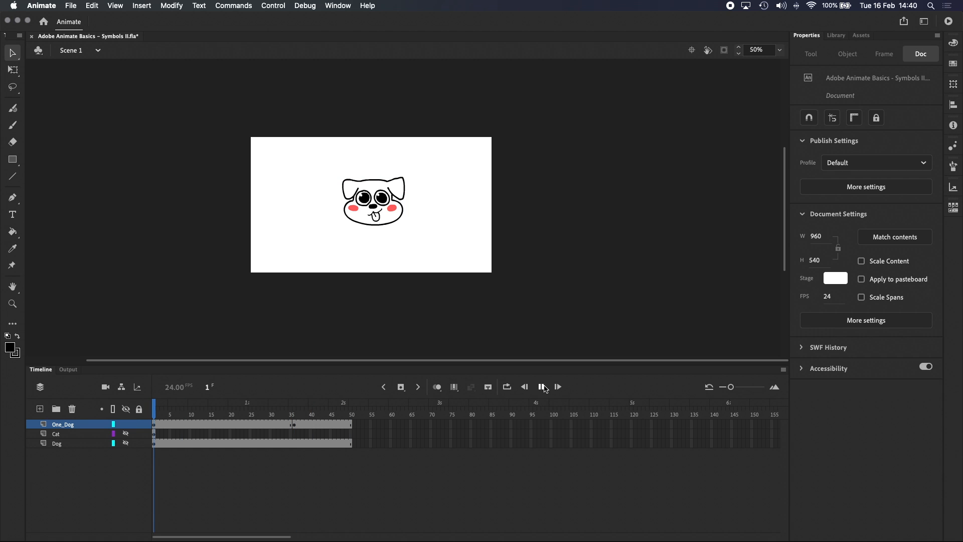
Step: Play back the One_Dog animation across the timeline, then pause
{"action": "left_click", "coordinate": [542, 386]}
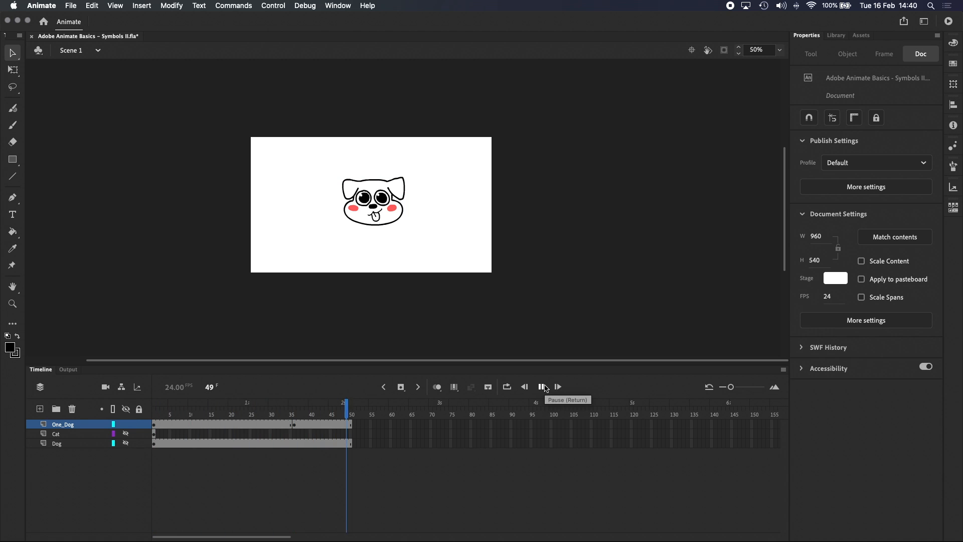
{"action": "left_click", "coordinate": [543, 387]}
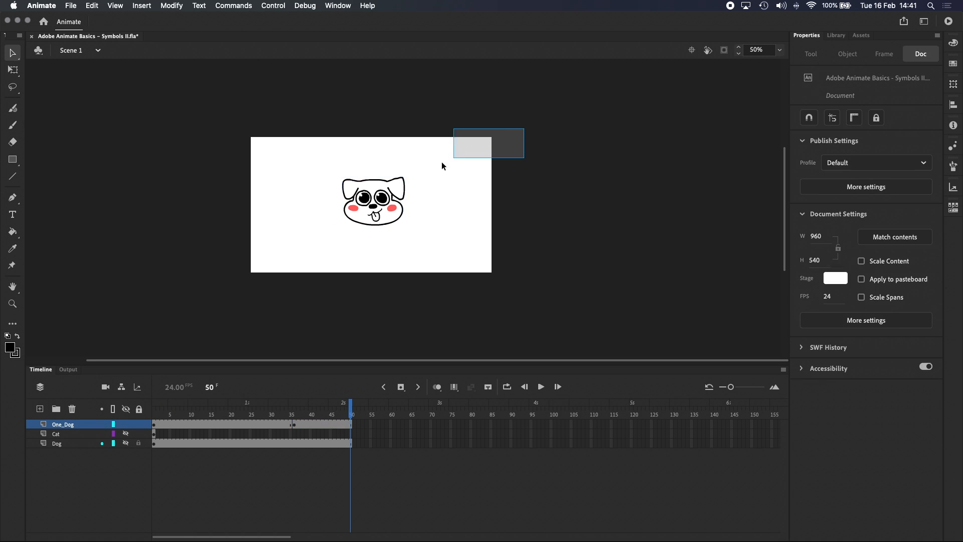
{"action": "left_click", "coordinate": [373, 201]}
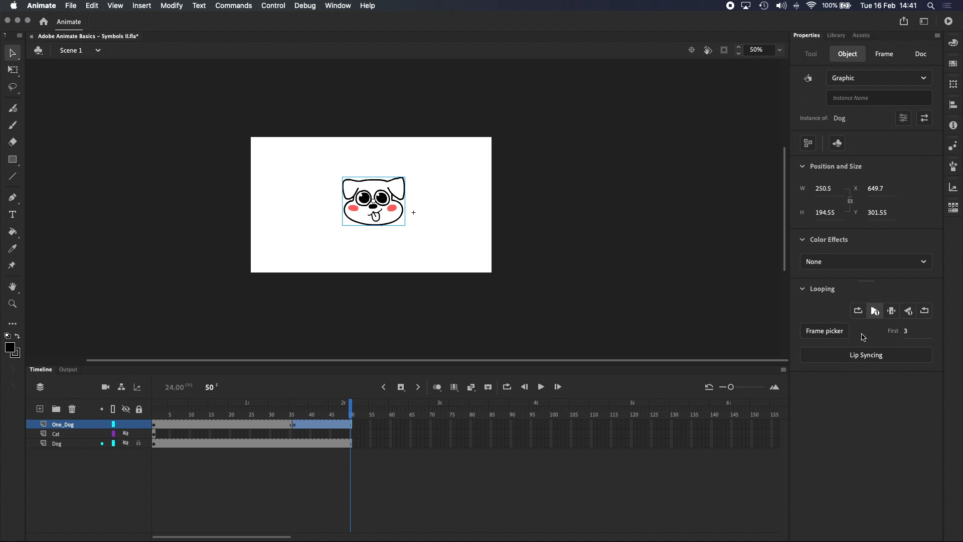
{"action": "mouse_move", "coordinate": [904, 238]}
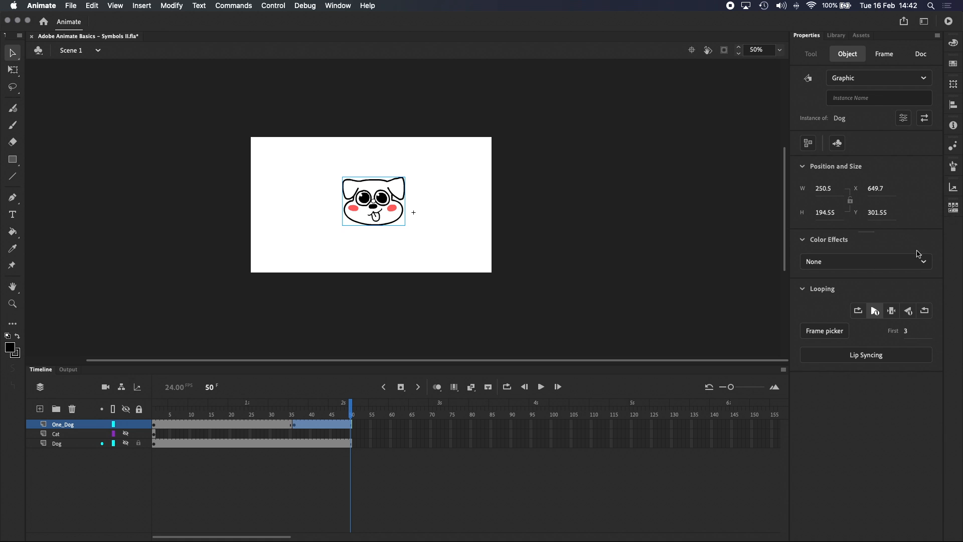
{"action": "left_click", "coordinate": [825, 330]}
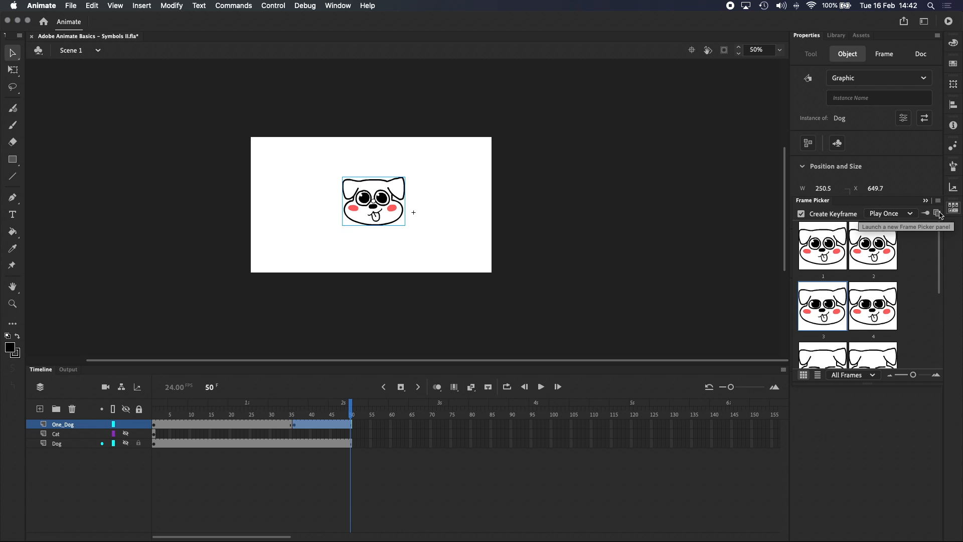
{"action": "mouse_move", "coordinate": [884, 221]}
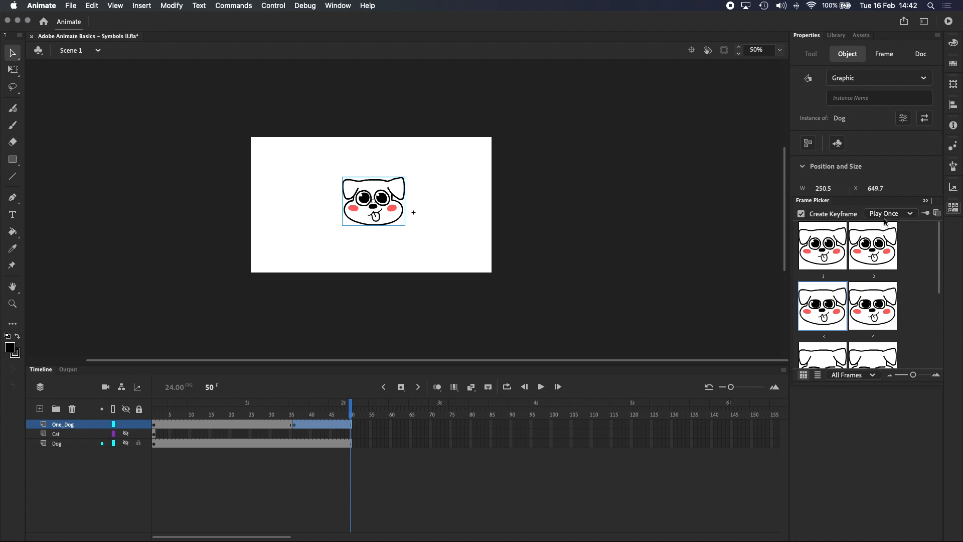
{"action": "left_click", "coordinate": [889, 213]}
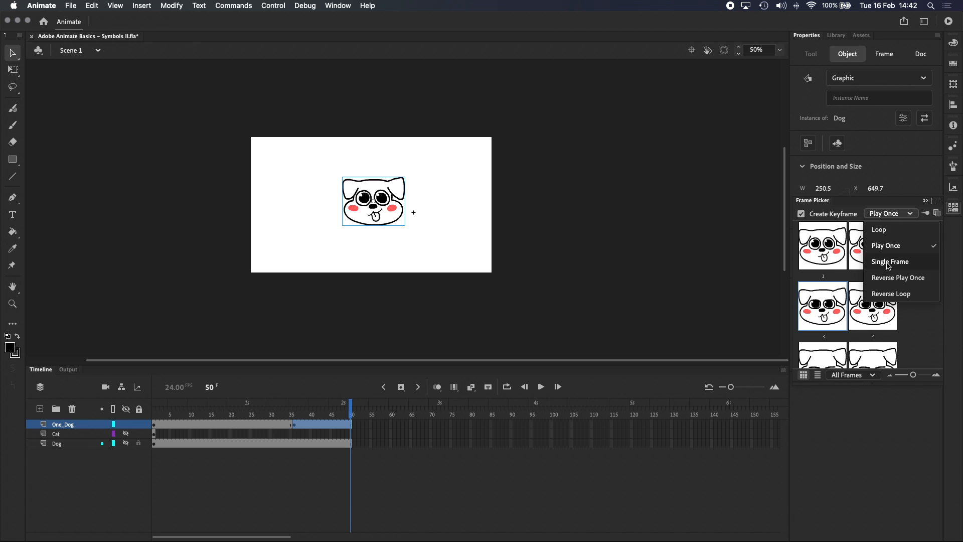
{"action": "mouse_move", "coordinate": [892, 247]}
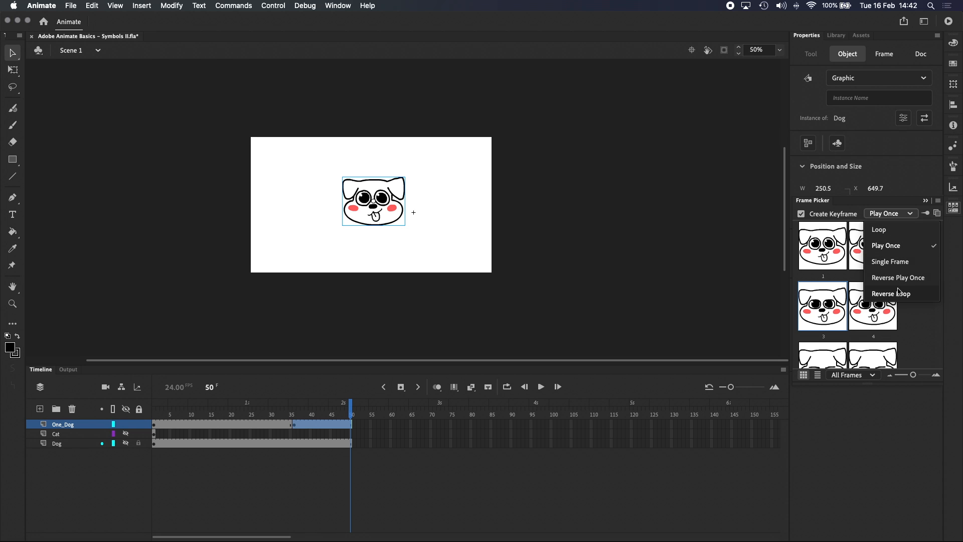
{"action": "left_click", "coordinate": [886, 245]}
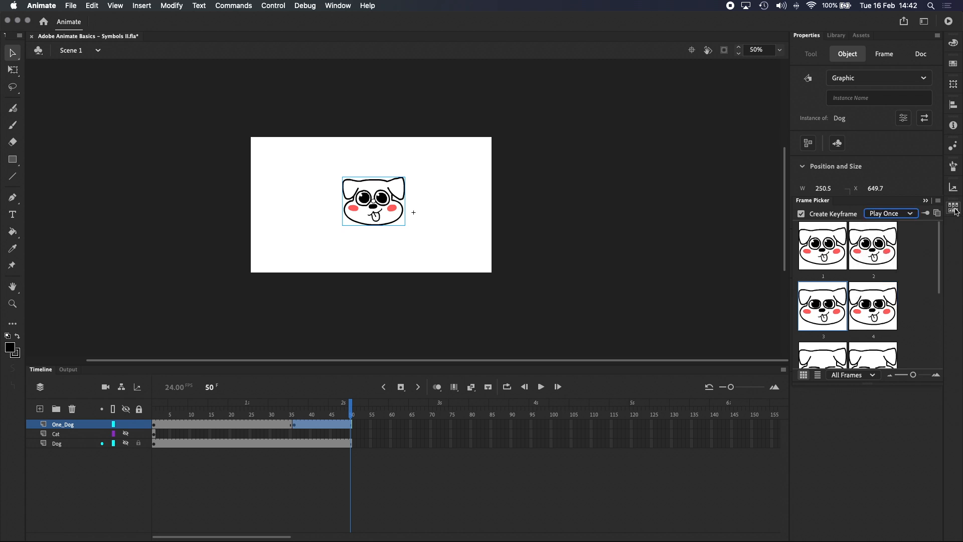
{"action": "left_click", "coordinate": [954, 206]}
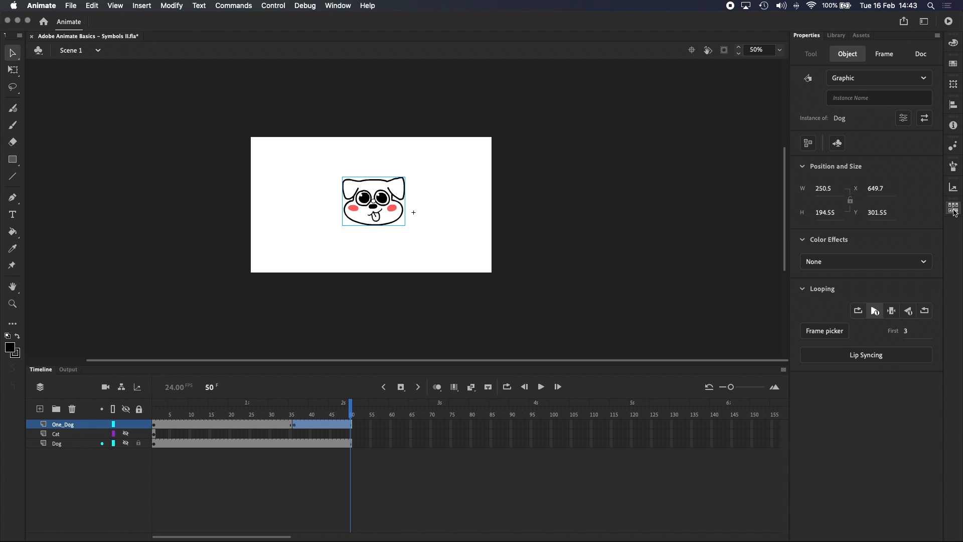
Step: Use the Frame Picker to start the frame-36 instance on frame 6's closed-eyes drawing
{"action": "left_click", "coordinate": [825, 330]}
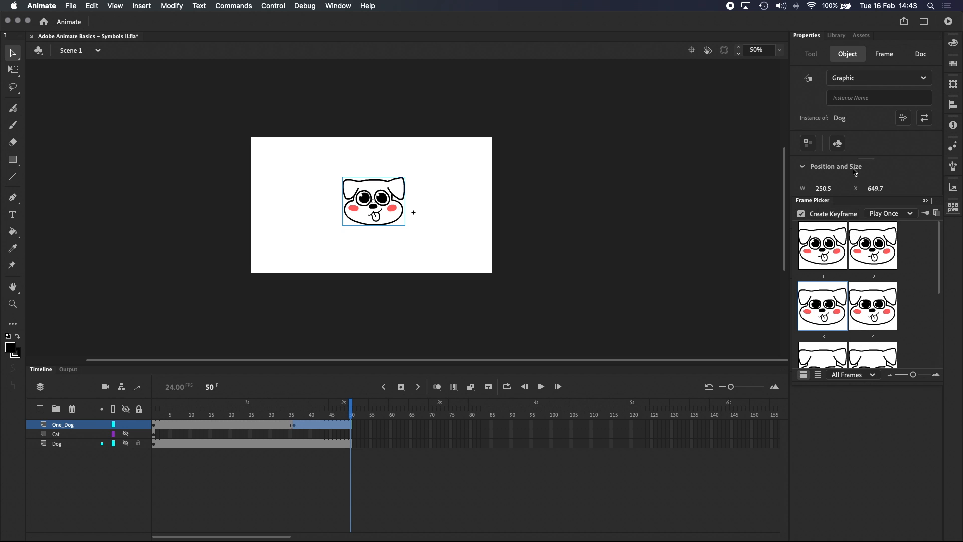
{"action": "left_click", "coordinate": [872, 246]}
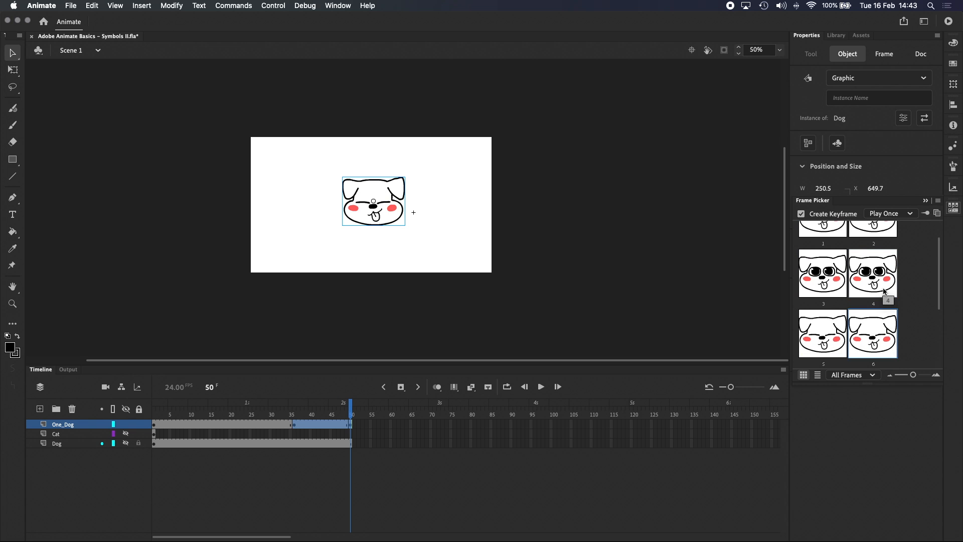
{"action": "mouse_move", "coordinate": [954, 204]}
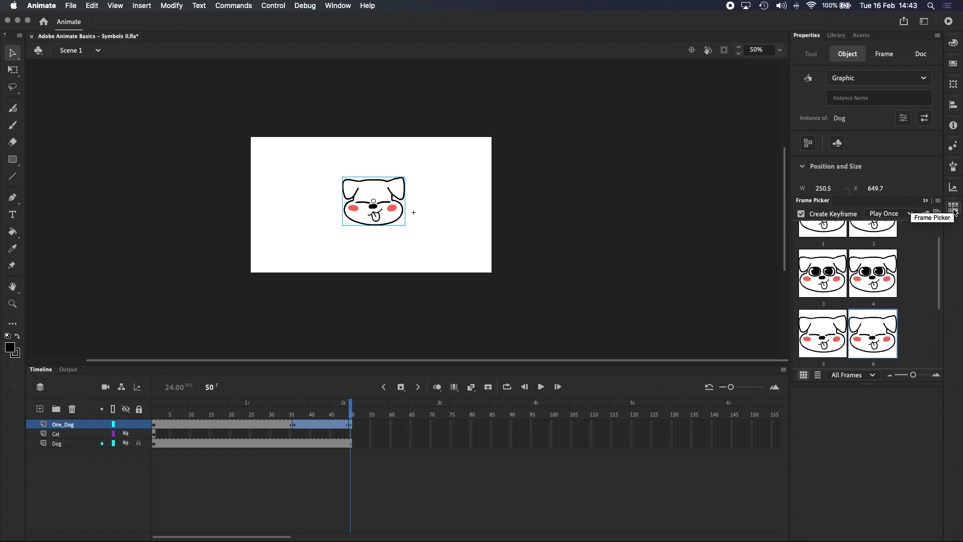
{"action": "left_click", "coordinate": [953, 207]}
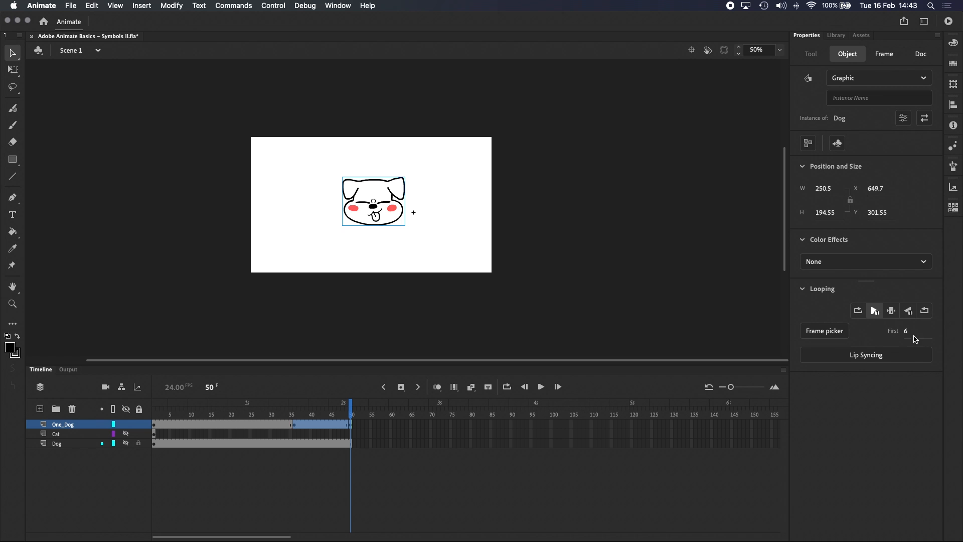
{"action": "mouse_move", "coordinate": [912, 333]}
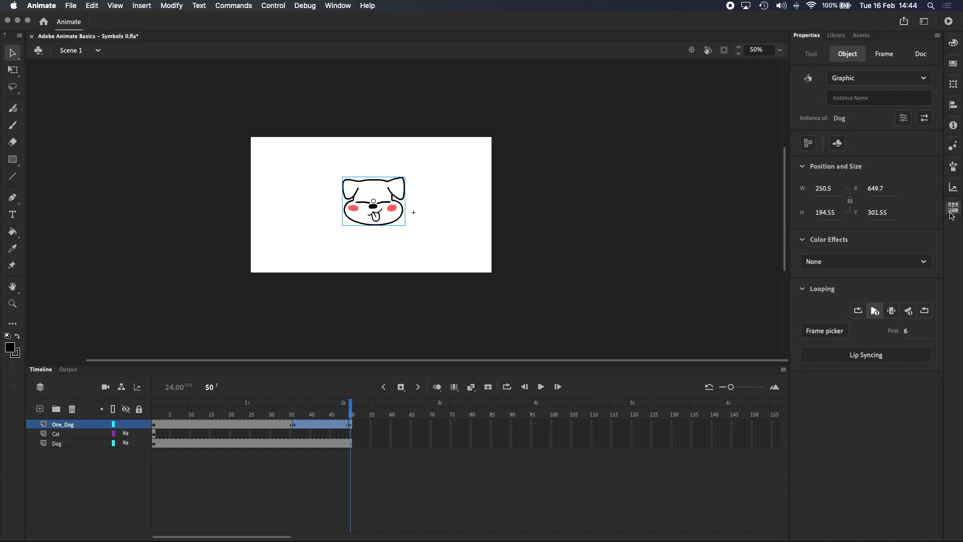
{"action": "left_click", "coordinate": [824, 330]}
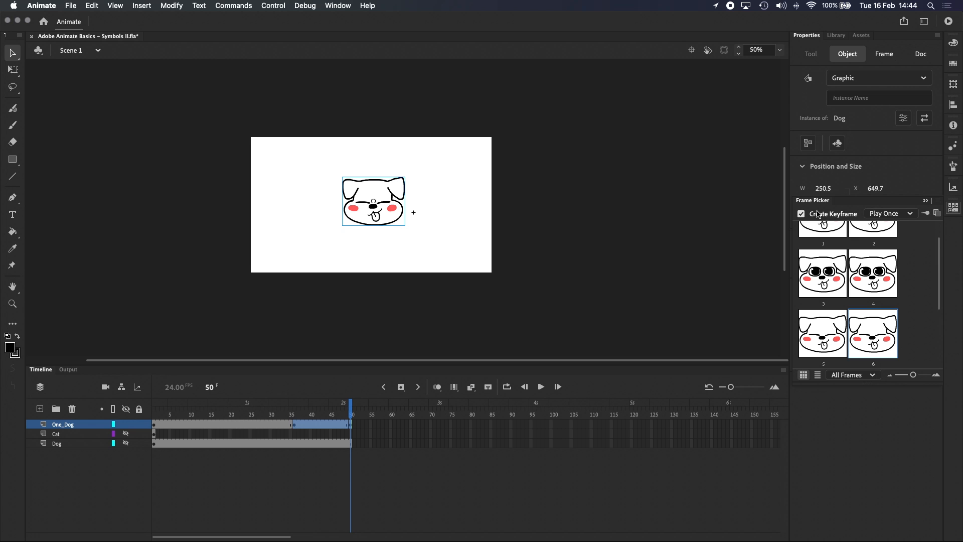
Step: Turn off Create Keyframe and filter the Frame Picker to show Keyframes only
{"action": "left_click", "coordinate": [801, 212]}
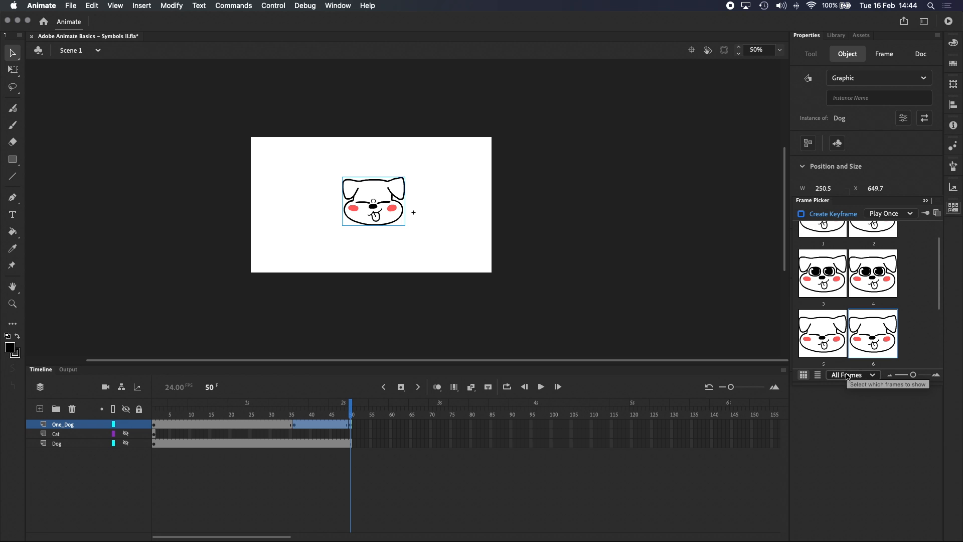
{"action": "left_click", "coordinate": [852, 374]}
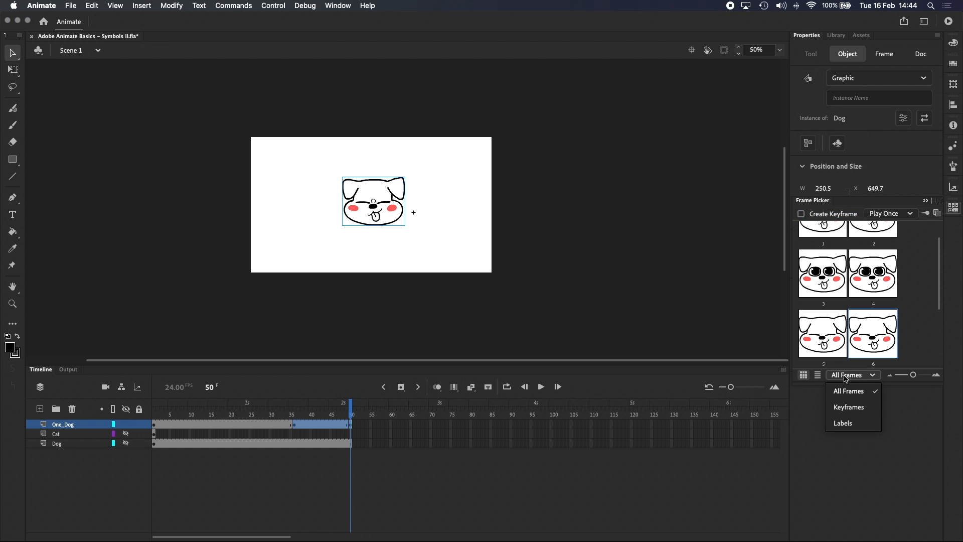
{"action": "mouse_move", "coordinate": [851, 378]}
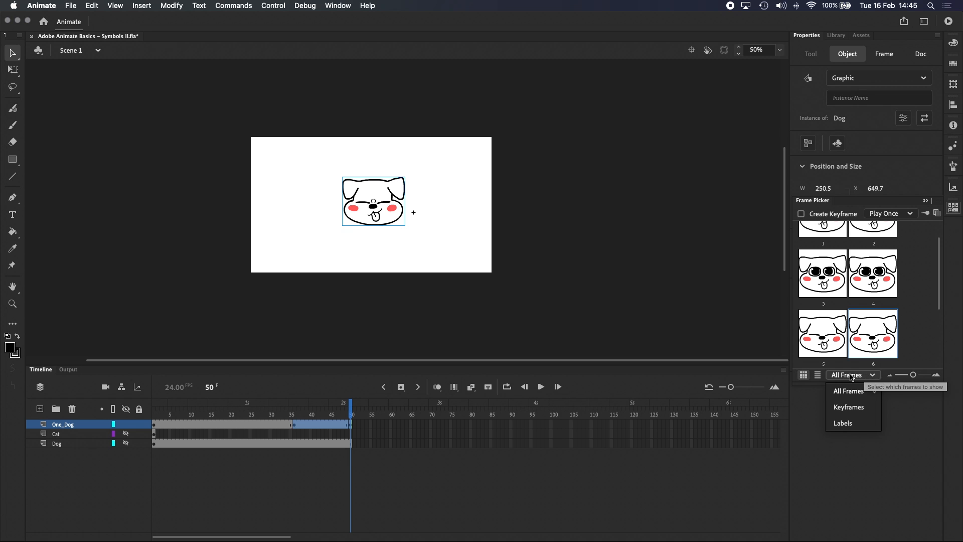
{"action": "left_click", "coordinate": [848, 406]}
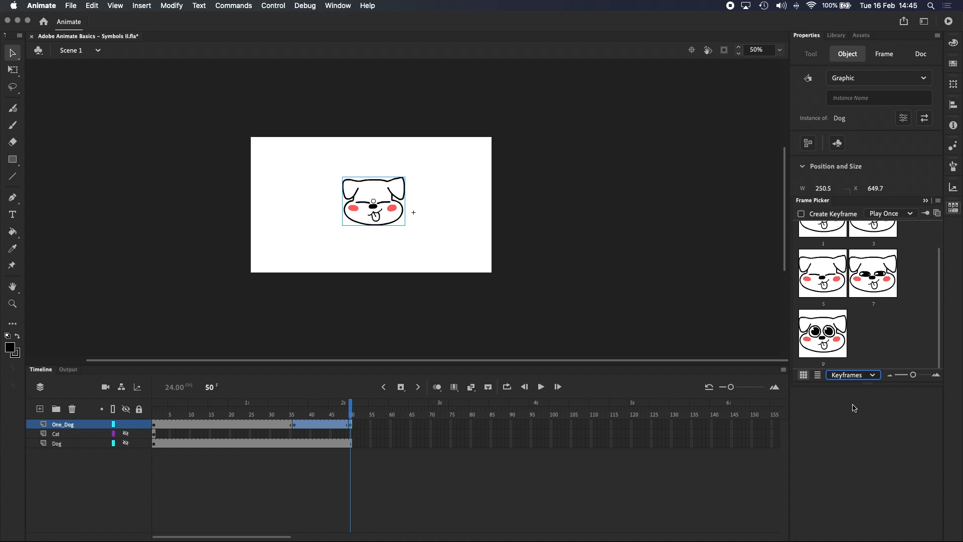